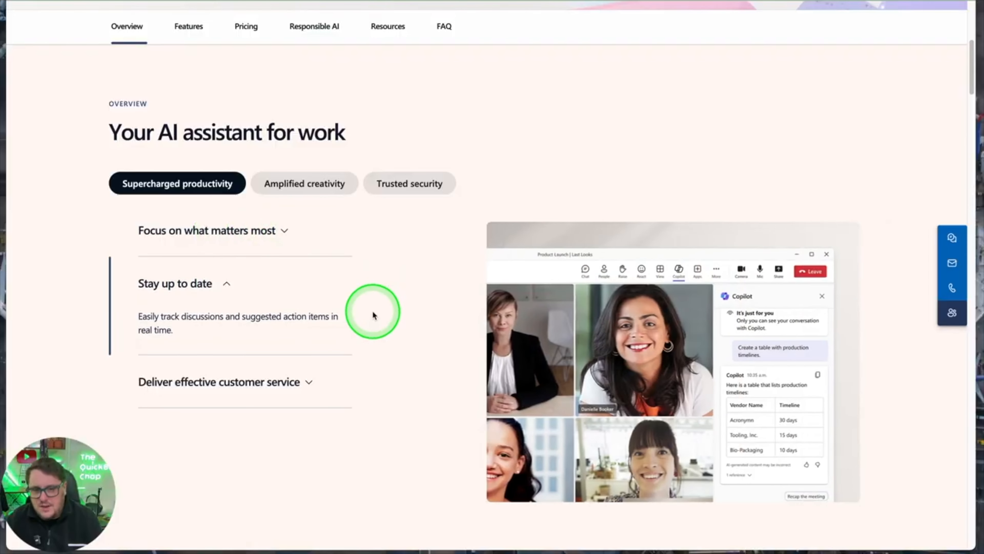
- Expand the 'Stay up to date' and 'Deliver effective customer service' sections on the Copilot overview page
click(219, 381)
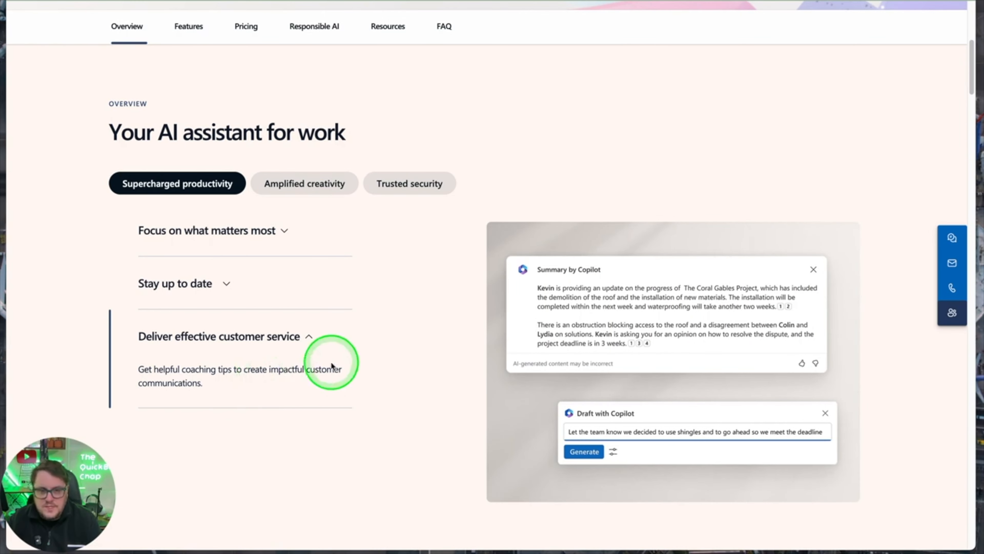
click(304, 183)
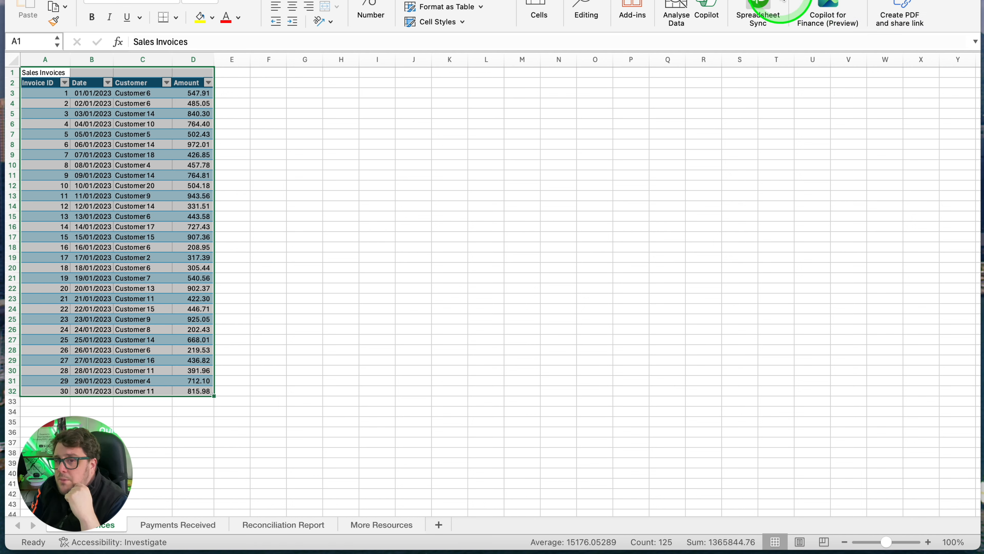
mouse_move(827, 6)
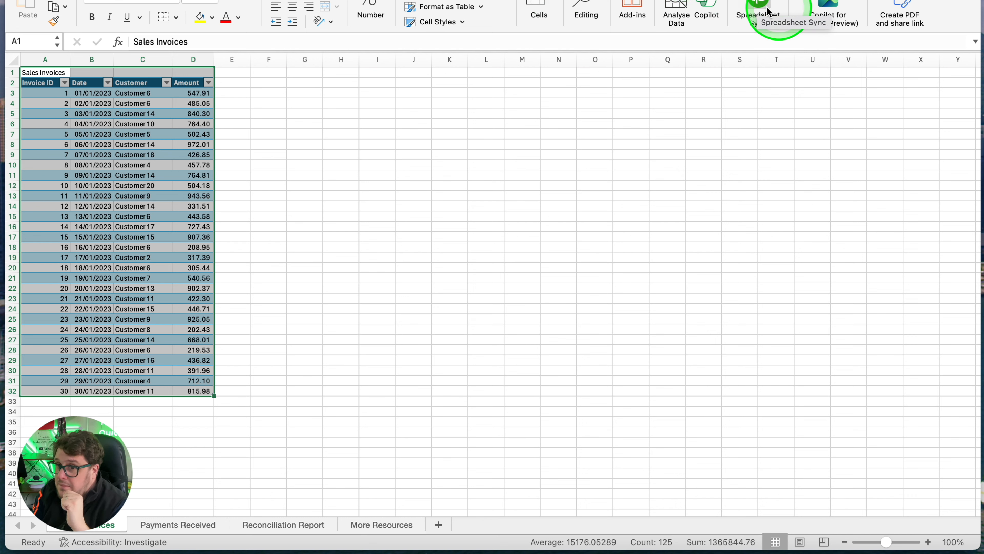
mouse_move(850, 82)
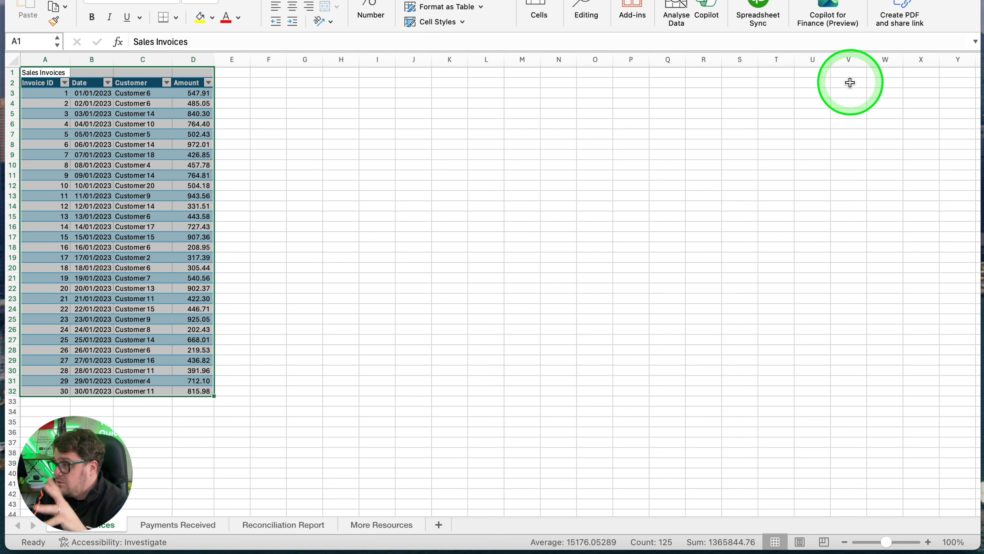
click(486, 174)
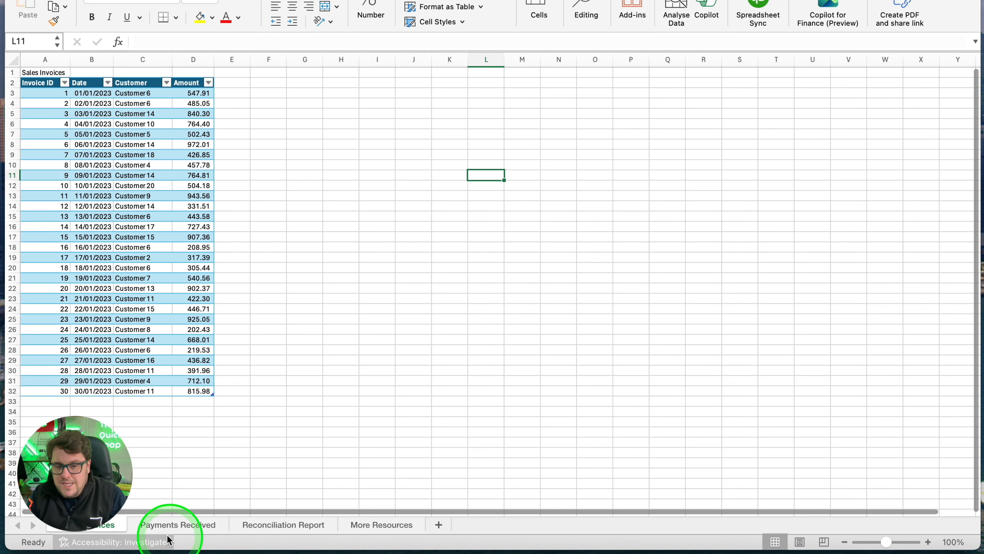
click(178, 524)
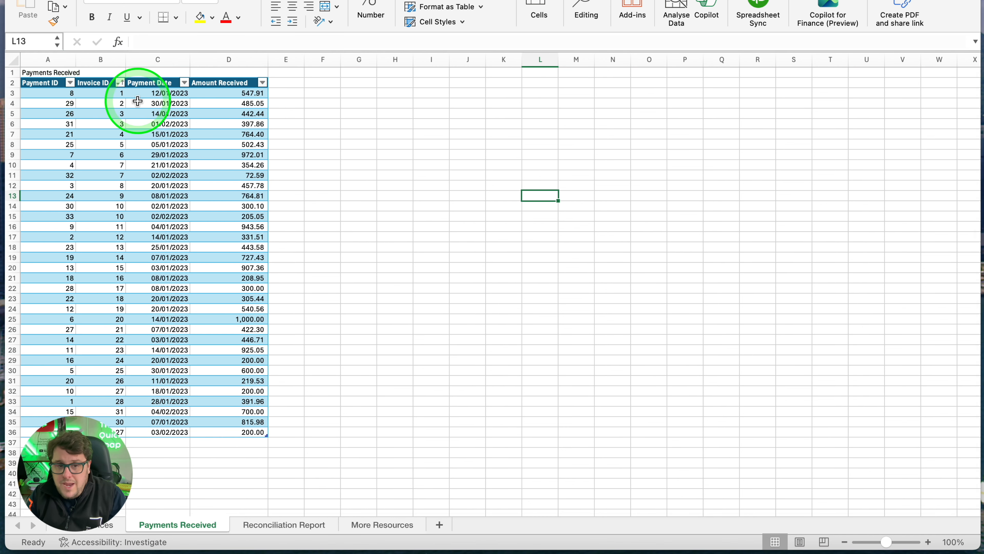
mouse_move(188, 377)
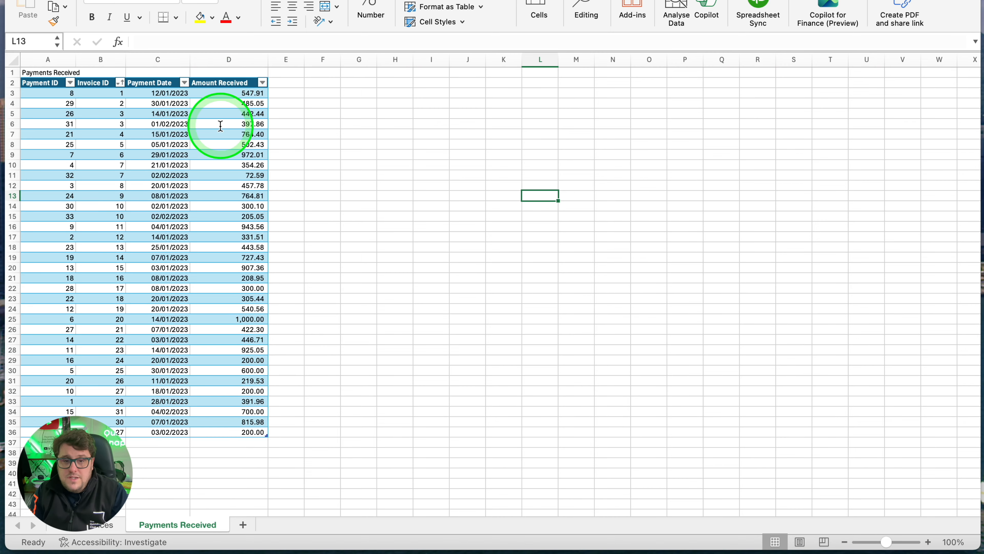
click(97, 524)
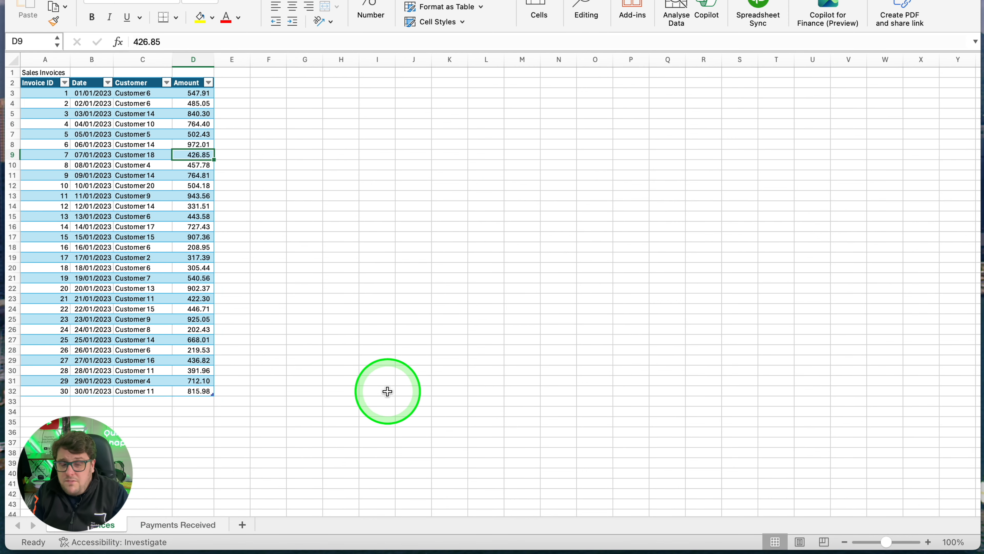
click(413, 103)
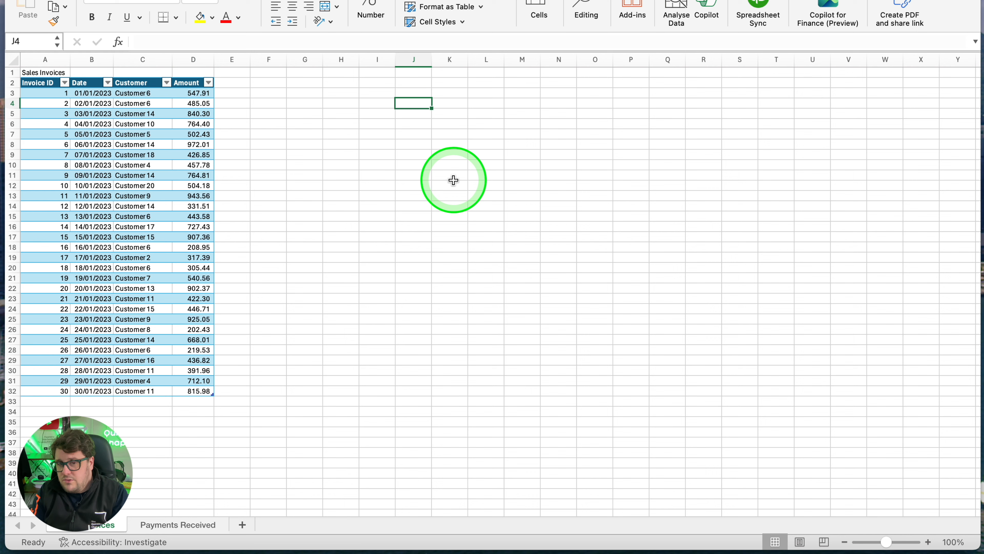
mouse_move(299, 121)
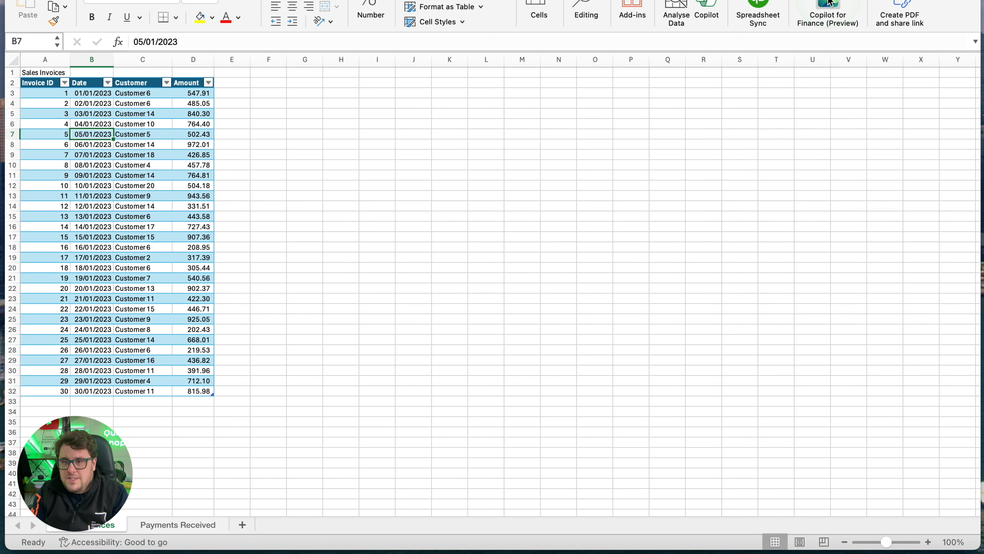
- Start Copilot for Finance Reconcile data with Sales Invoices as Worksheet 1 and Payments Received as Worksheet 2
click(828, 12)
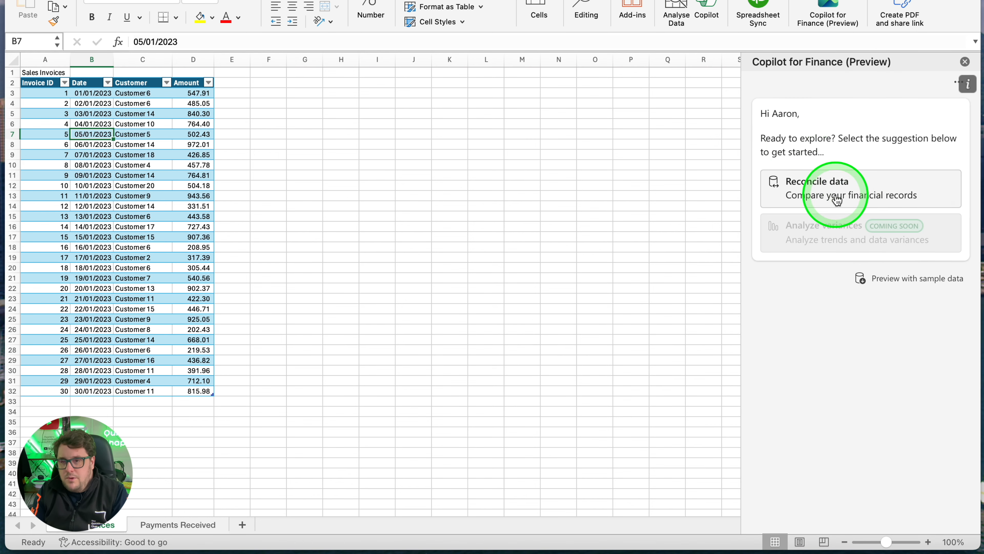
click(817, 187)
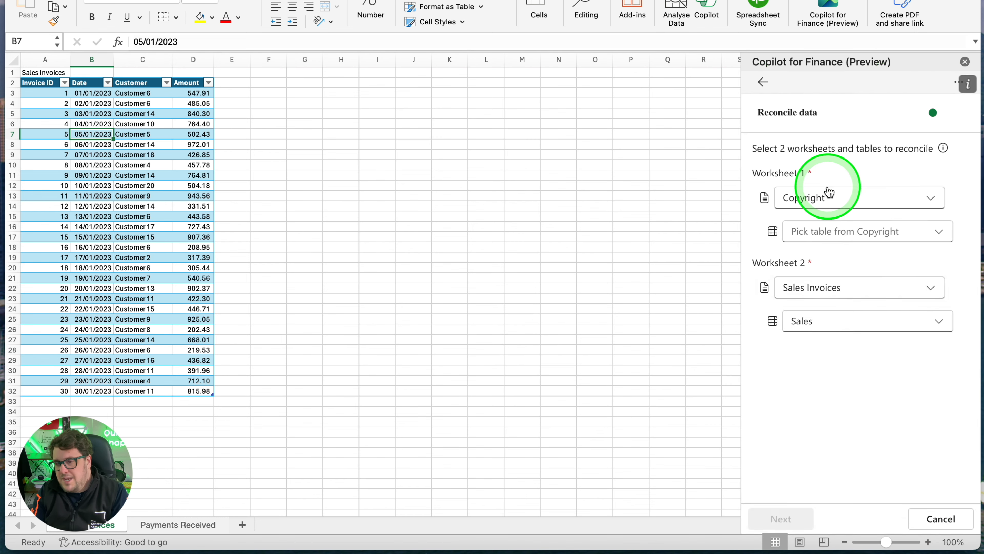
click(856, 198)
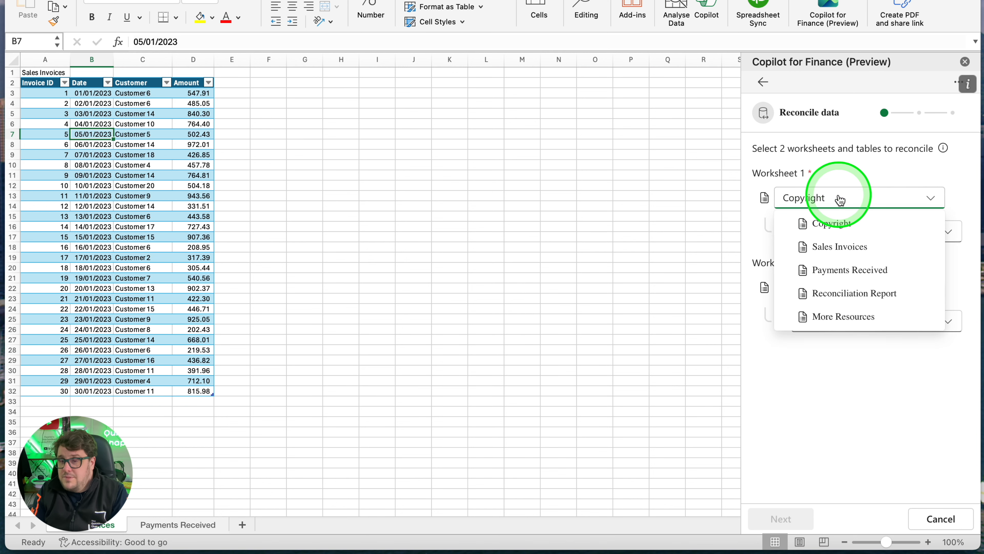
click(837, 246)
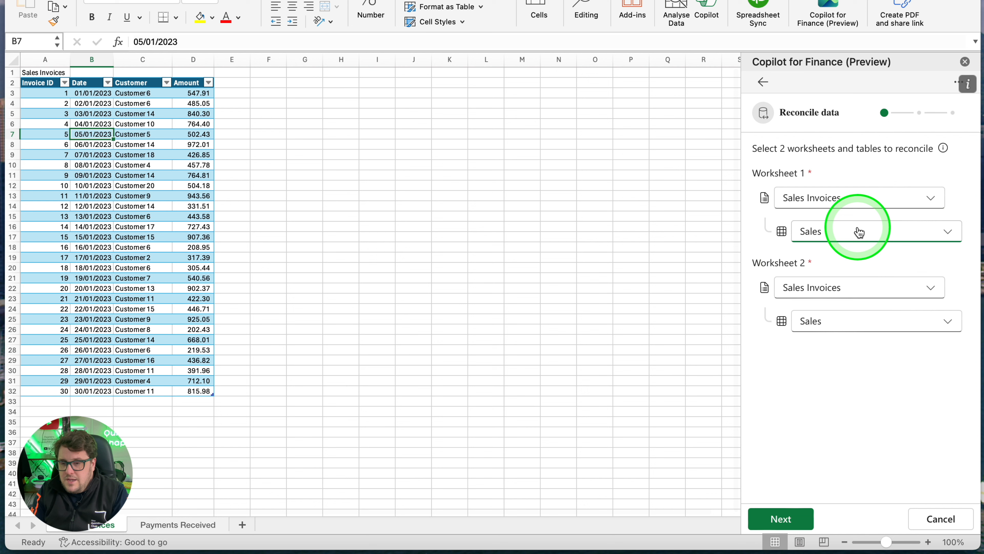
click(858, 288)
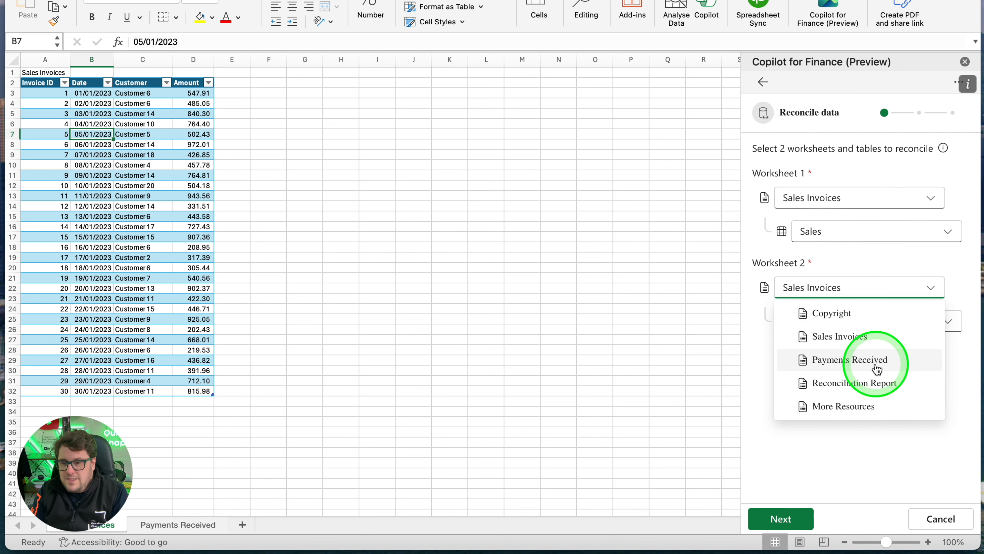
click(850, 360)
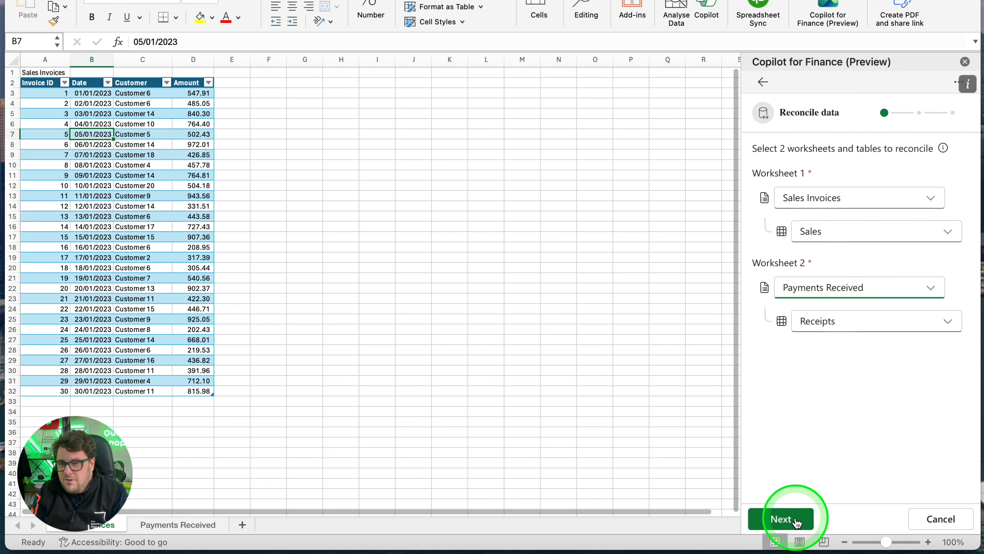
- Discard the suggested mapping and match both tables on Invoice ID
click(781, 518)
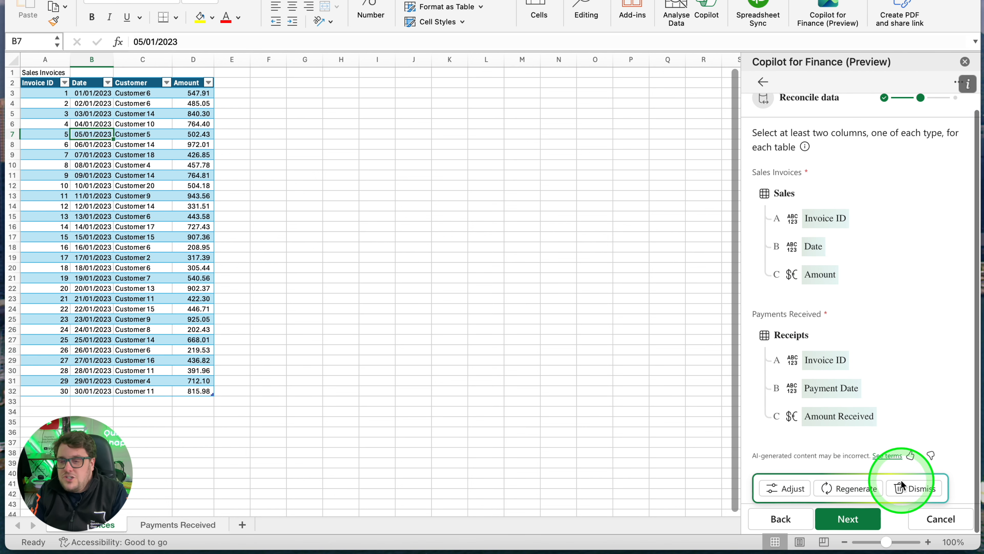
click(918, 488)
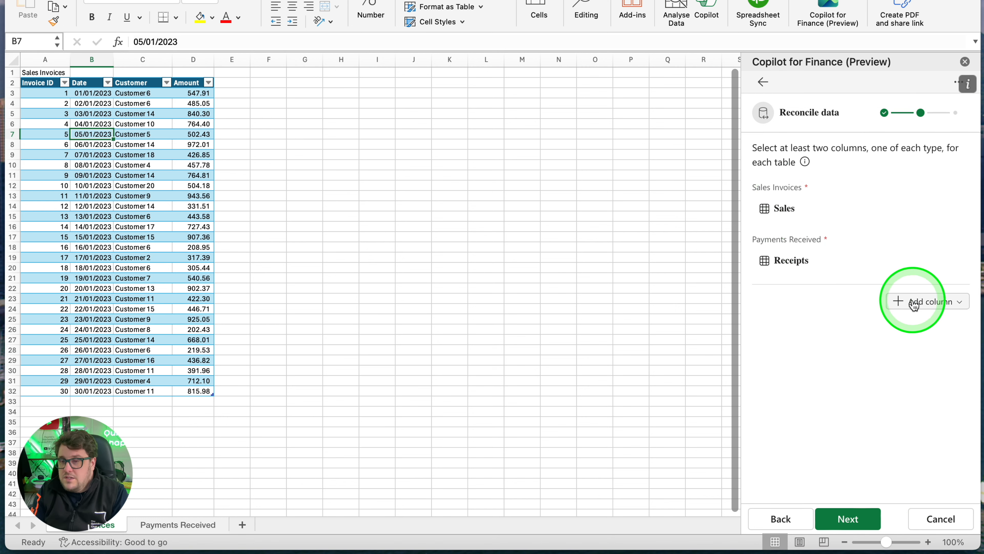
click(925, 301)
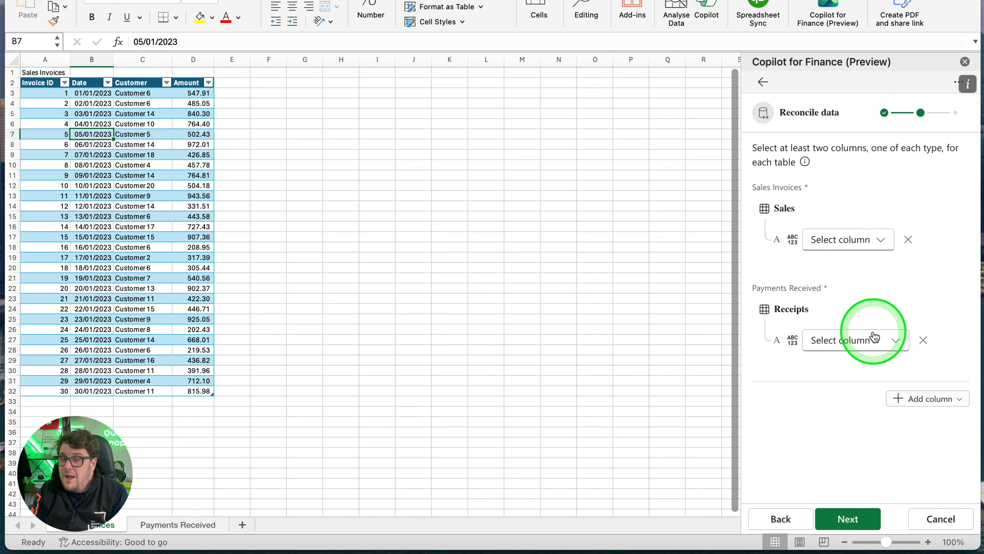
click(847, 240)
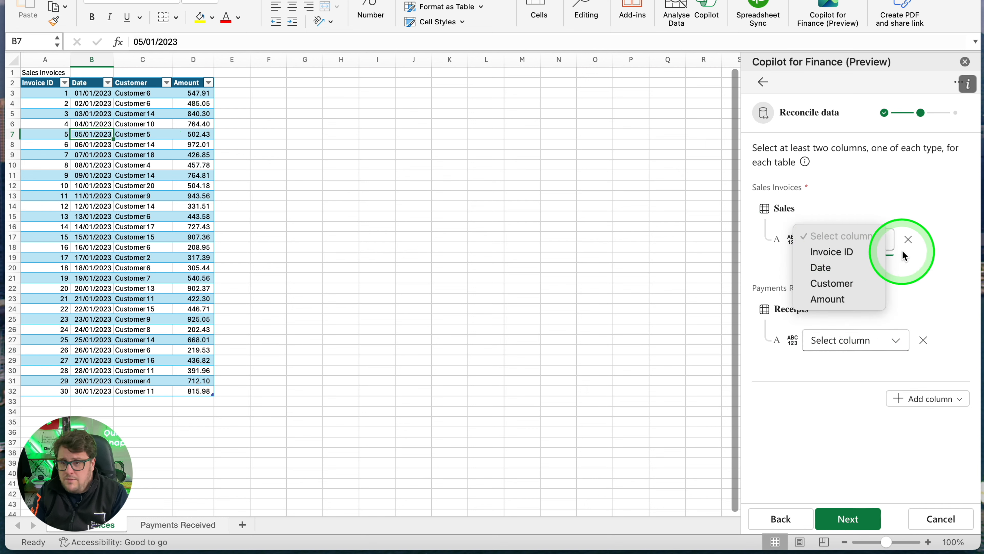
click(831, 252)
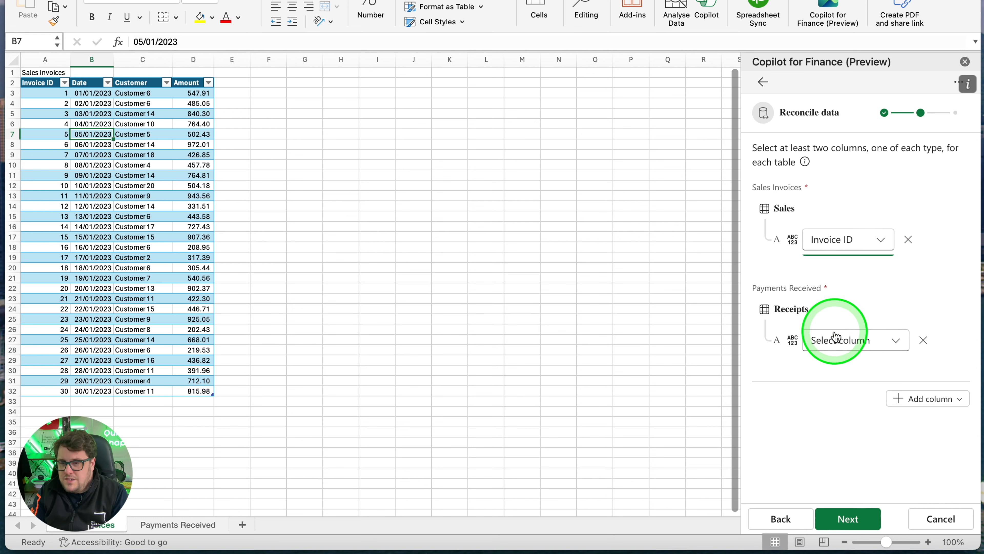
click(846, 340)
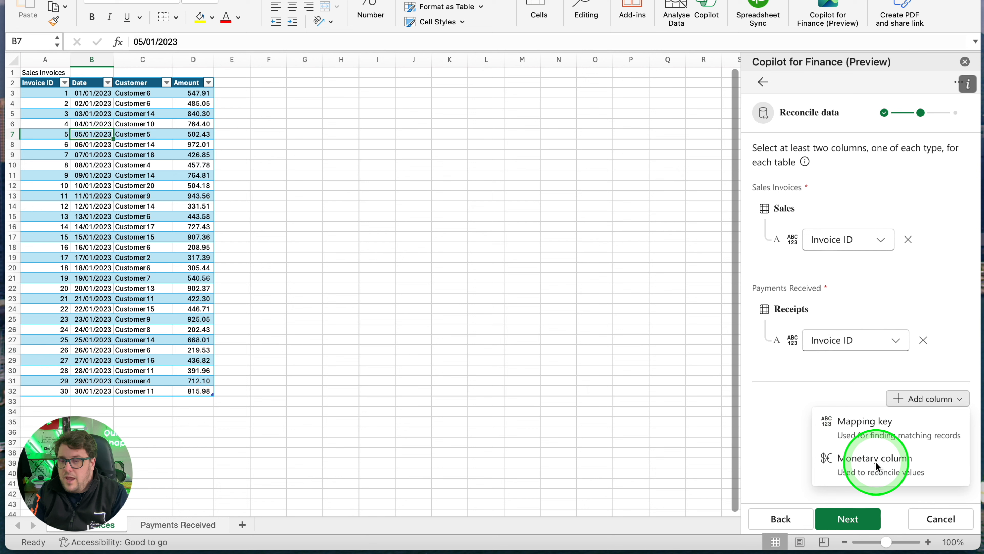
- Compare Sales Amount with Receipts Amount Received and Sales Date with Receipts Payment Date
click(873, 458)
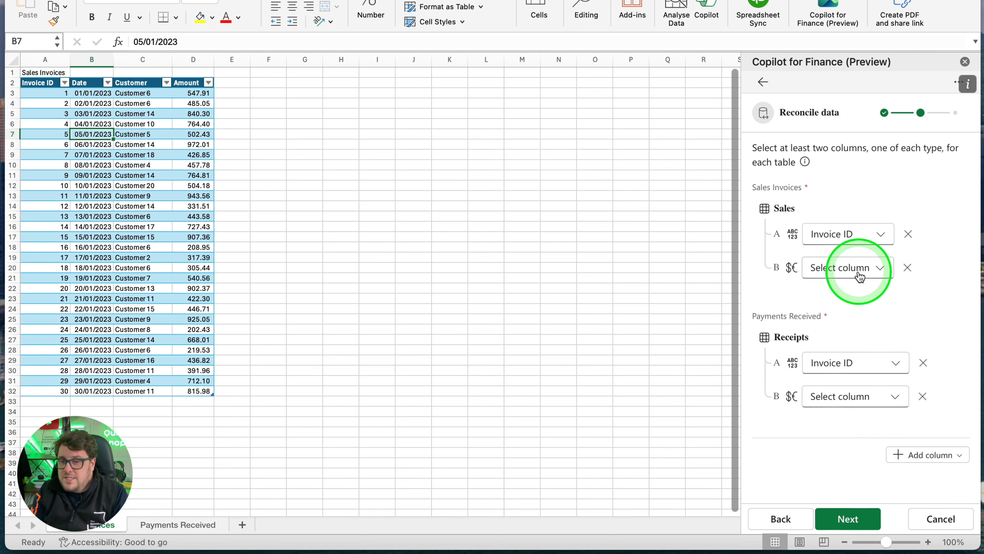
click(847, 267)
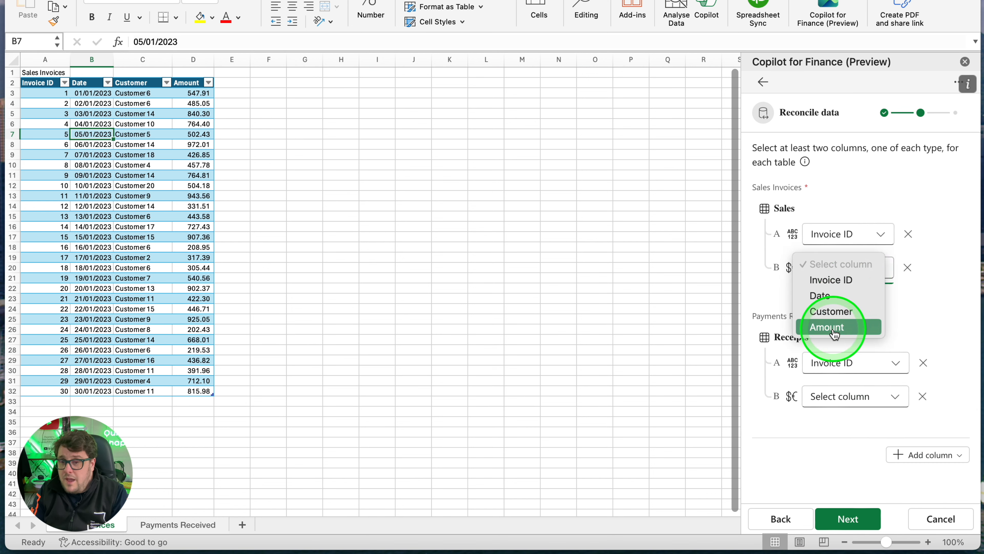
click(827, 327)
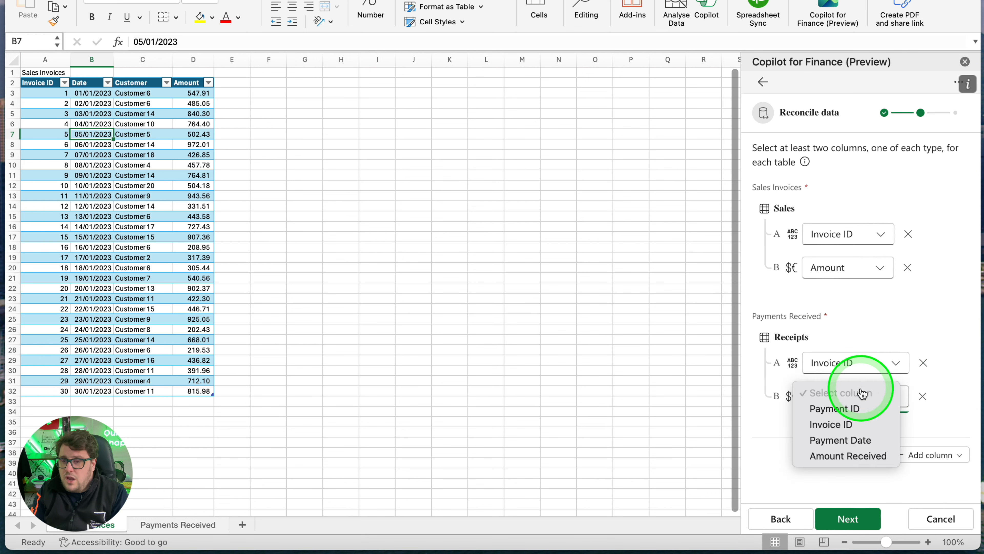
click(847, 455)
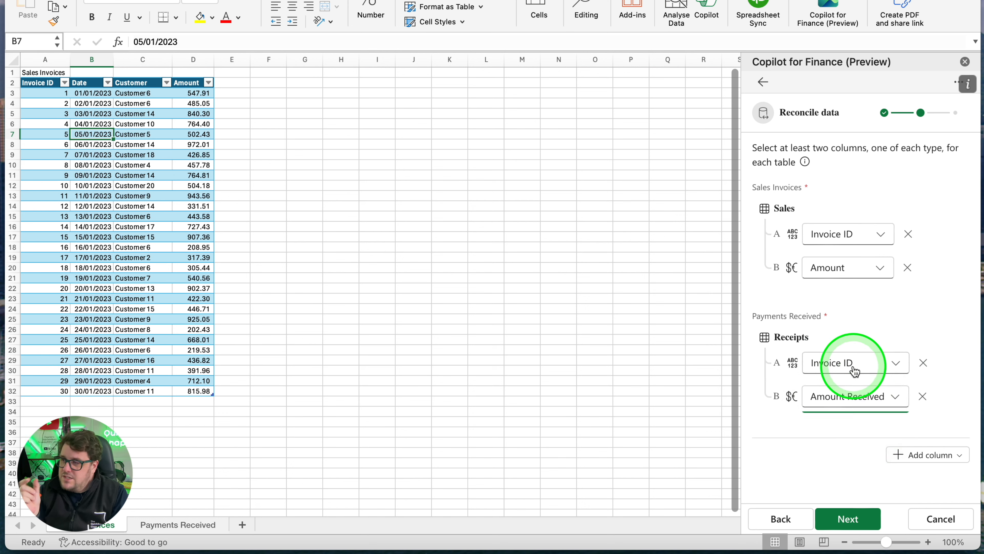
click(850, 363)
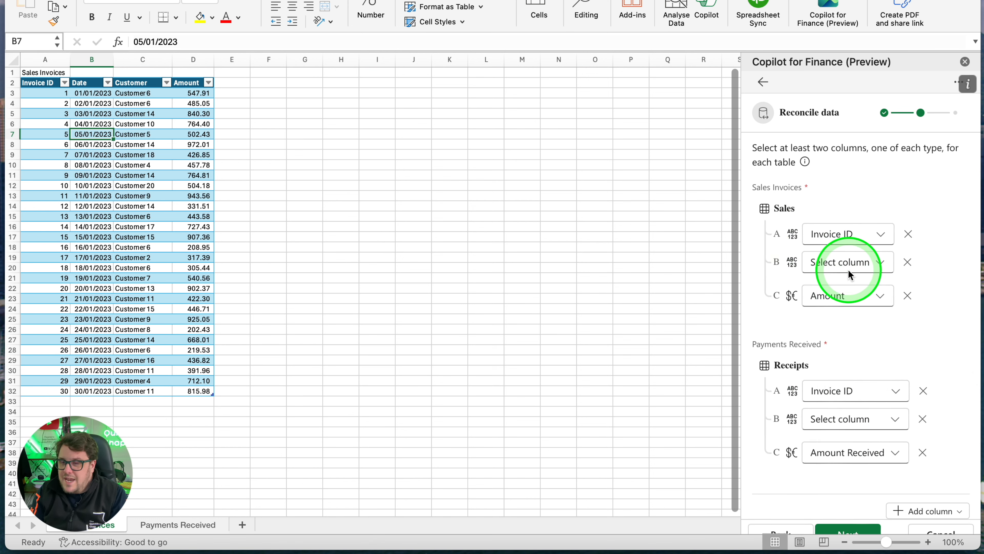
click(846, 262)
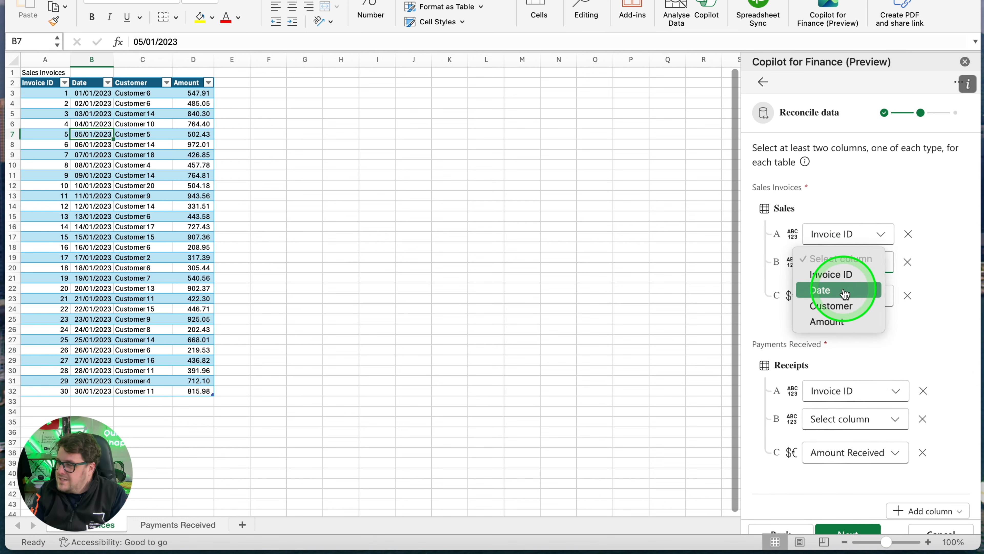
click(820, 289)
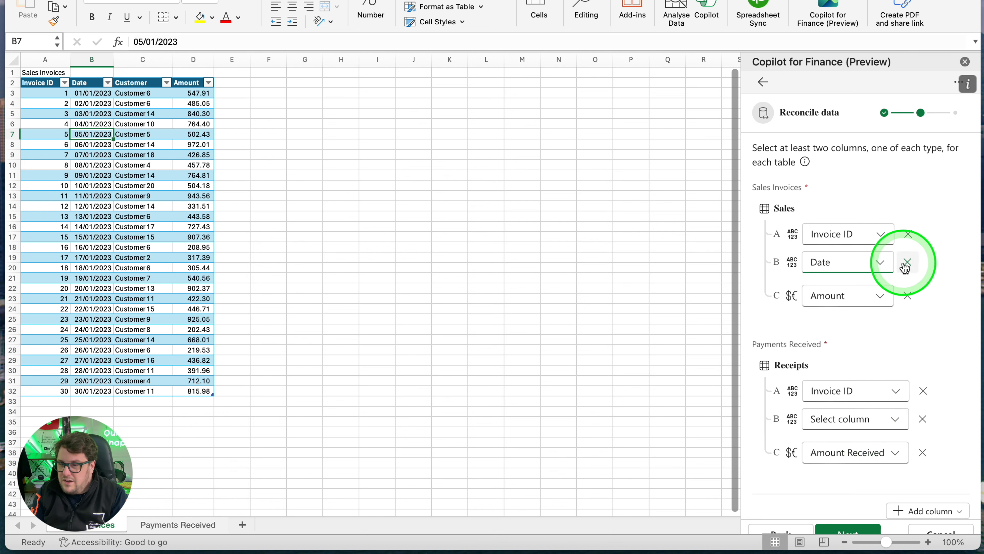
click(854, 419)
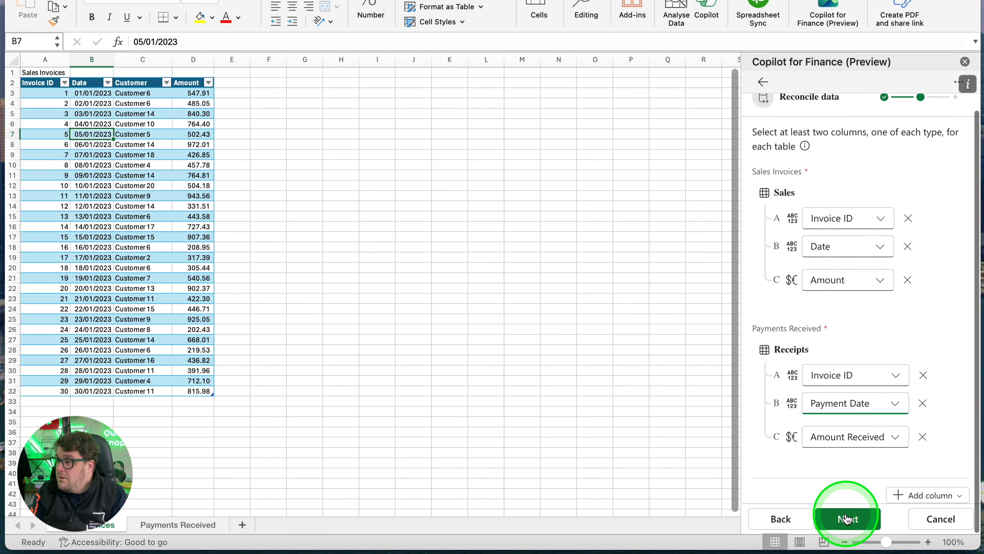
- Generate the Reconciliation Report and review the matched, potentially matched (invoice 3) and invoice 17 amounts
click(847, 518)
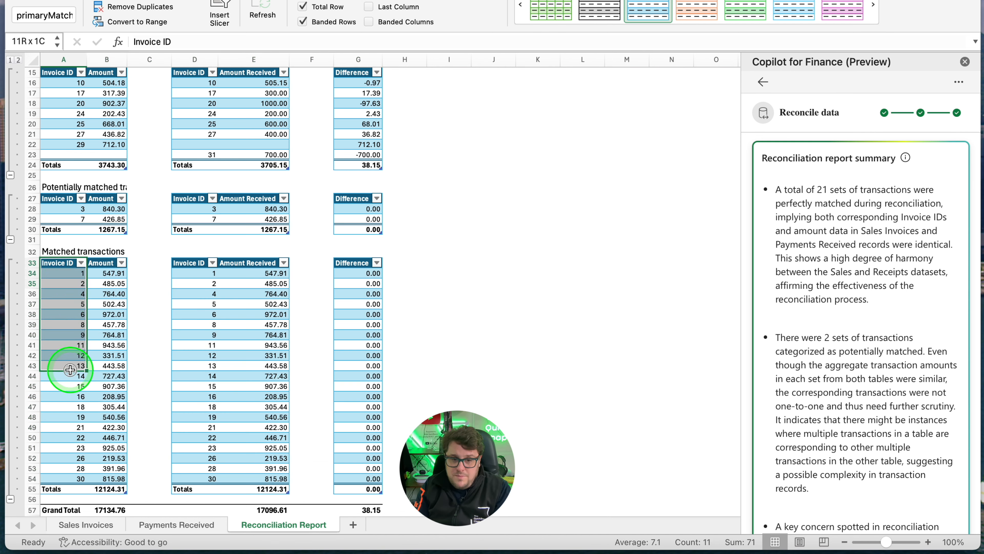
drag(213, 272, 213, 386)
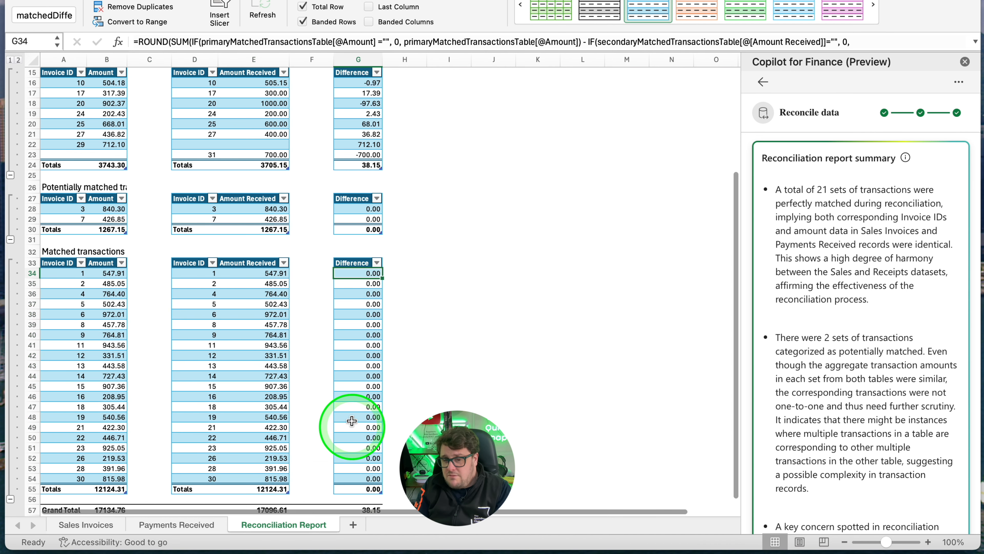
scroll(down, 3)
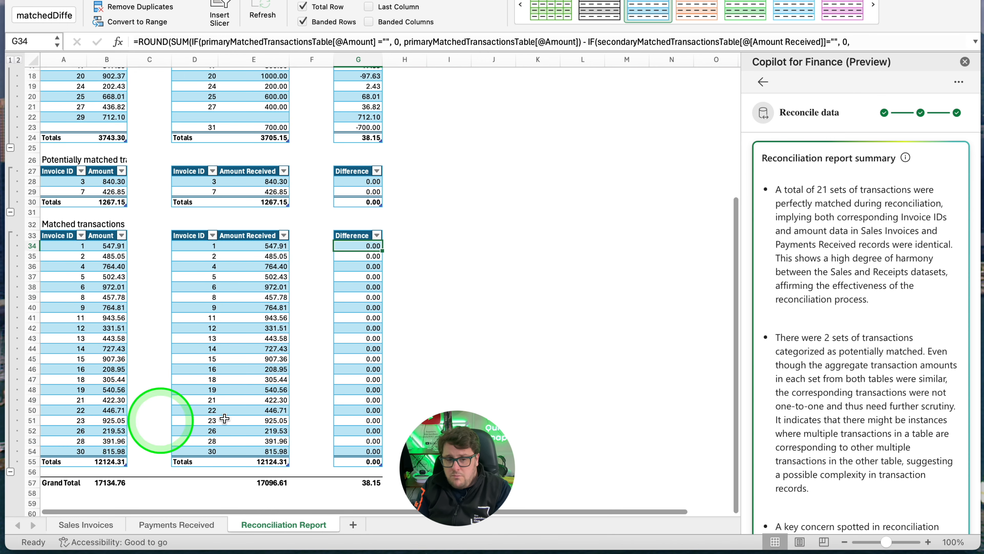
scroll(down, 3)
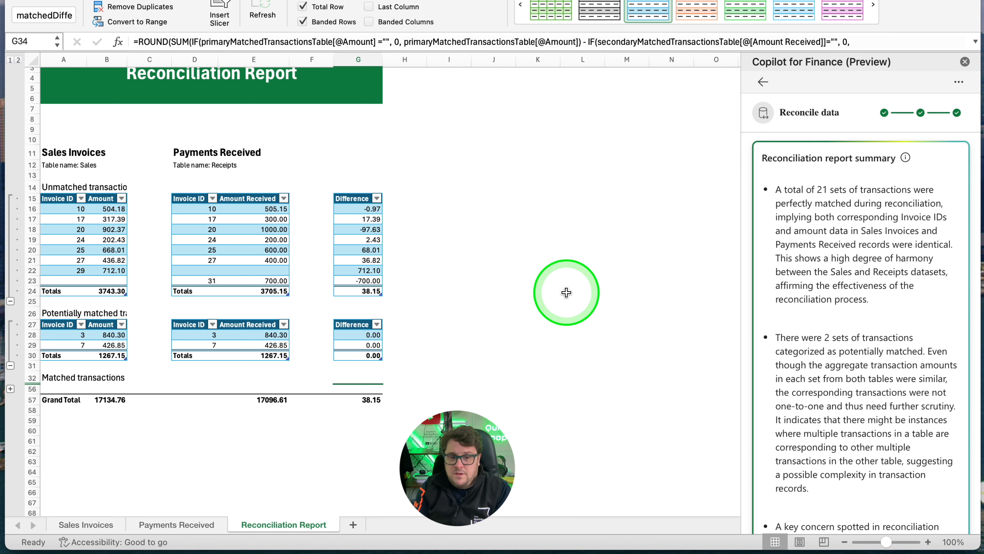
mouse_move(192, 409)
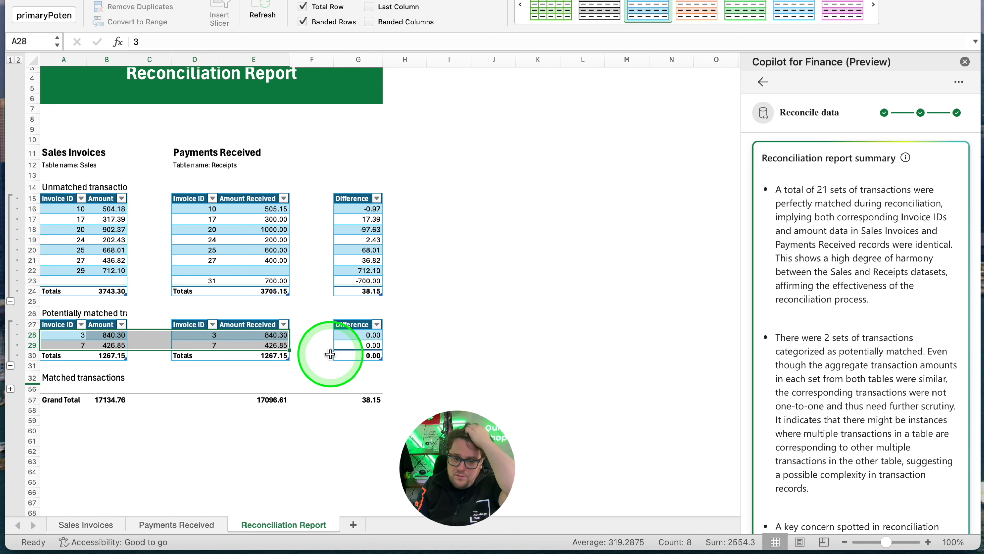
click(107, 335)
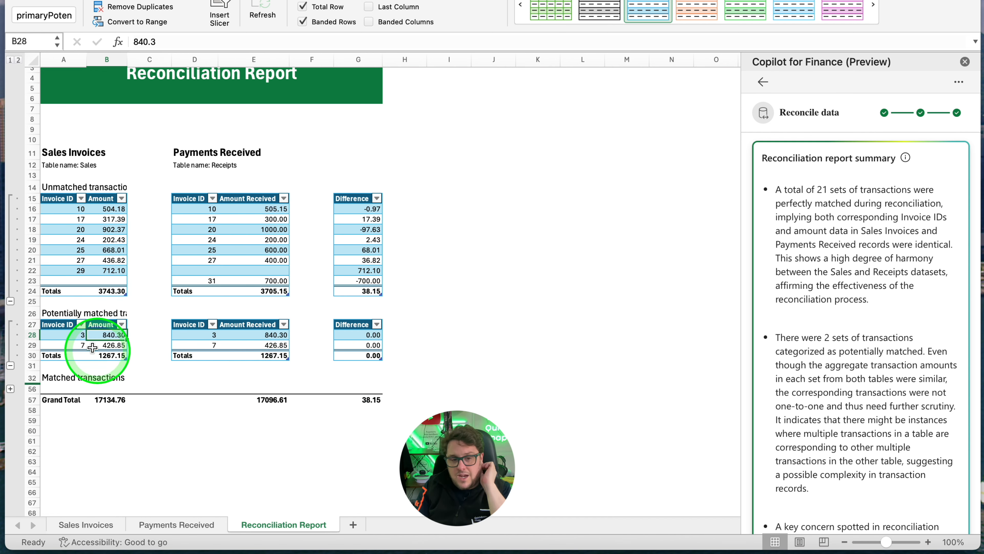
click(83, 312)
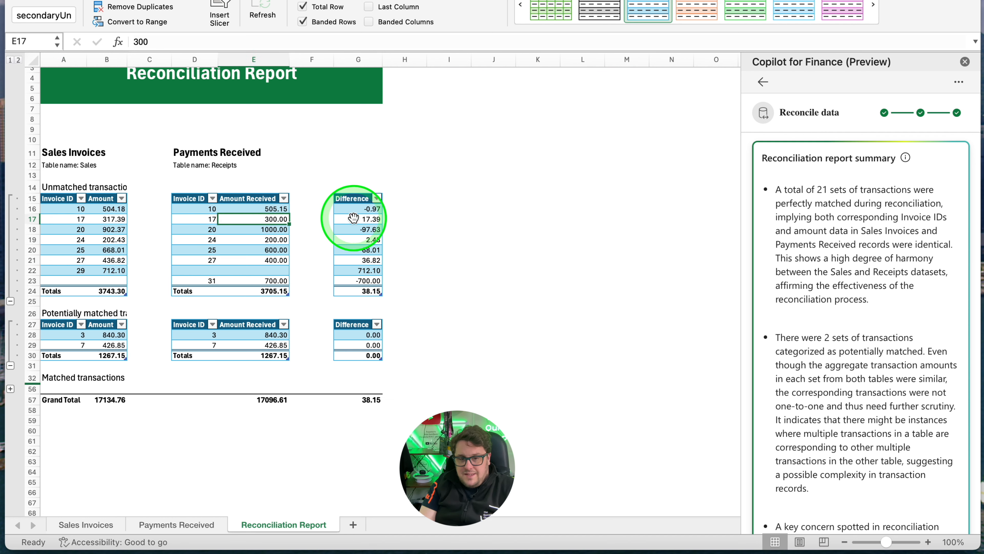
click(358, 218)
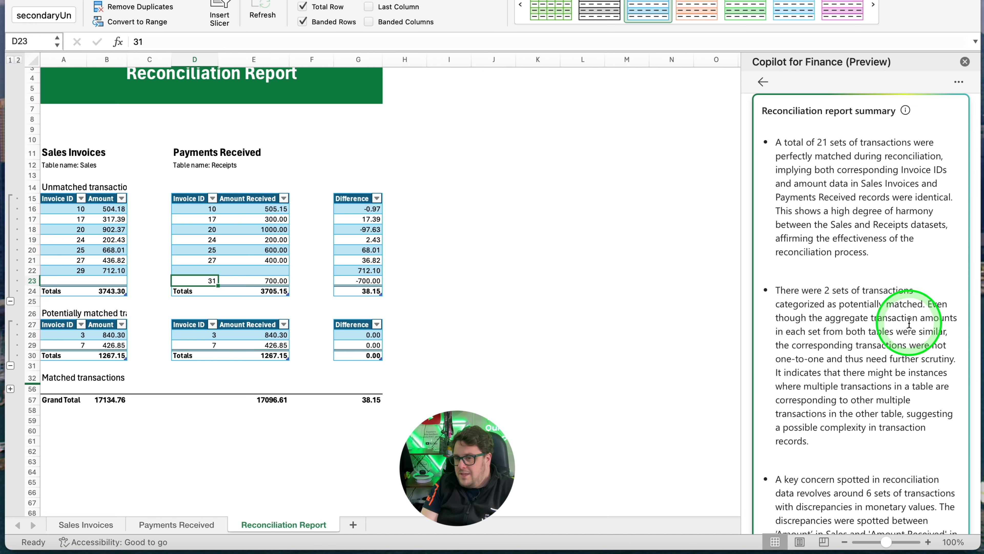
scroll(down, 3)
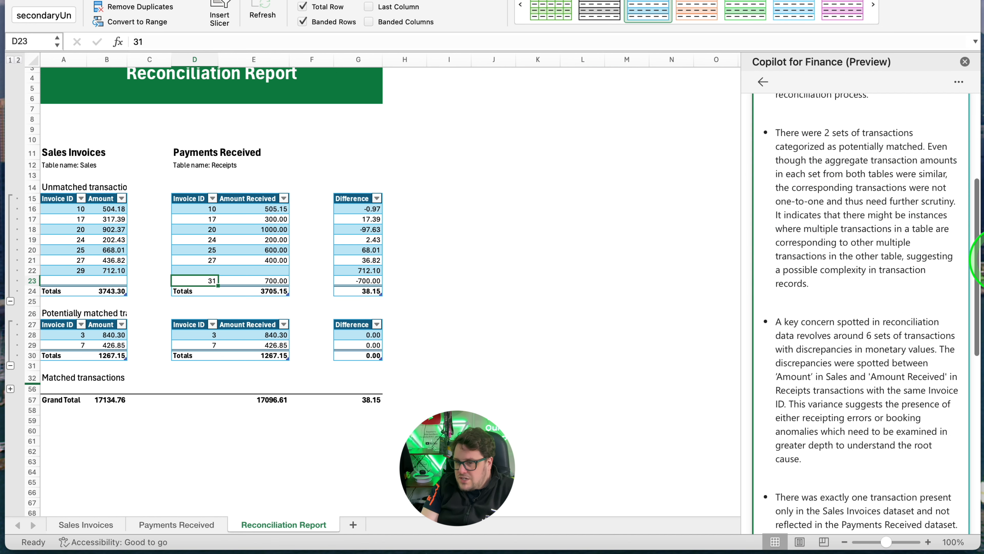
scroll(down, 3)
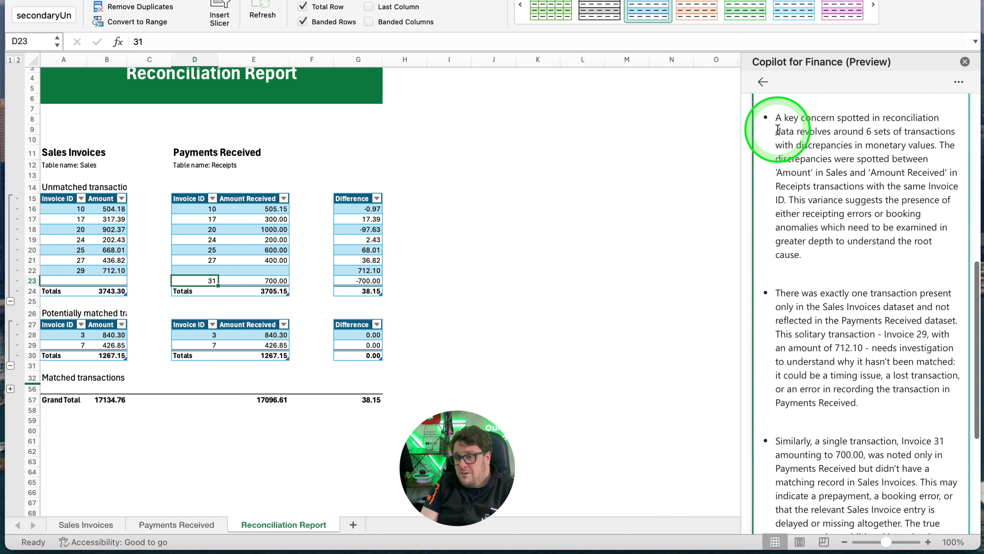
mouse_move(872, 133)
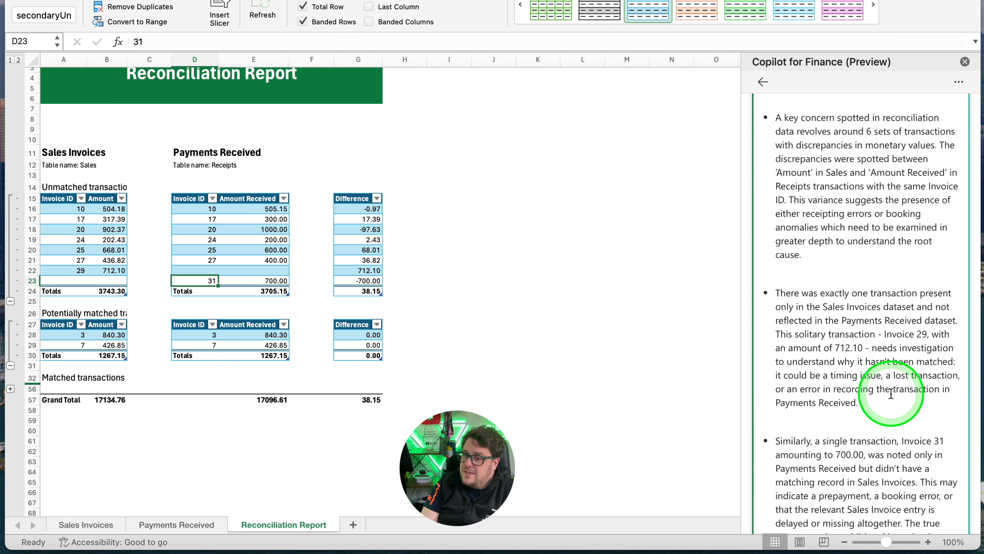
scroll(down, 3)
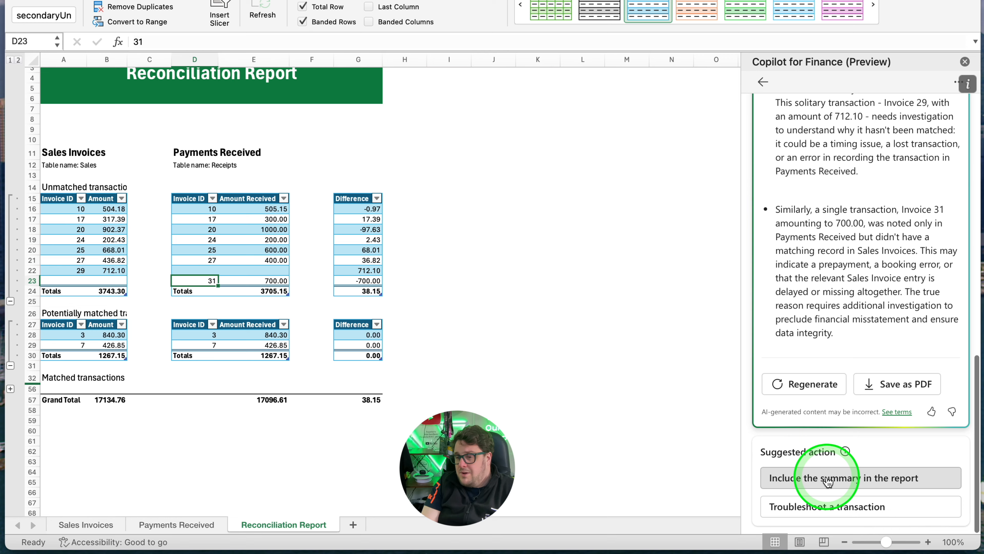
- Include the summary in the report, then troubleshoot unmatched Sales invoice 29 of 712.10
click(861, 478)
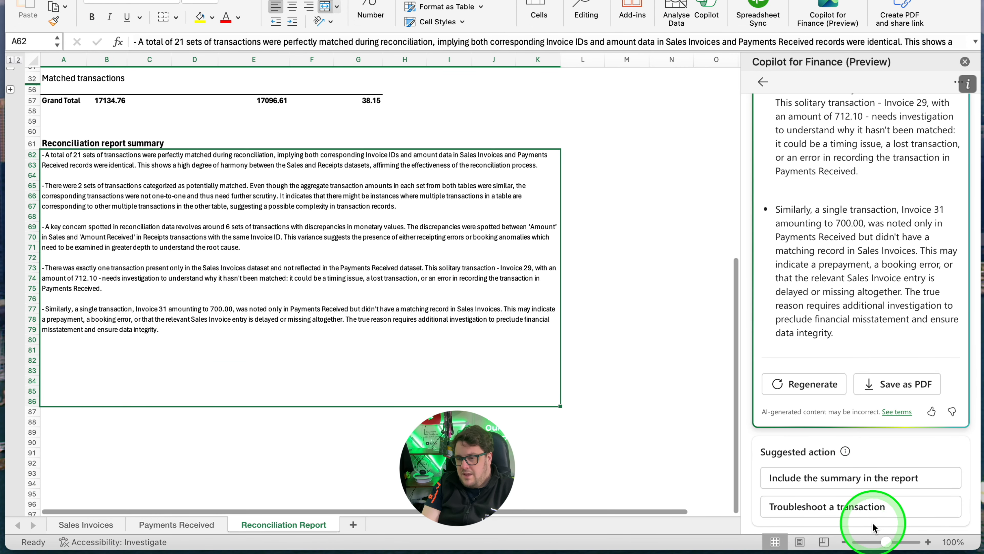
click(861, 506)
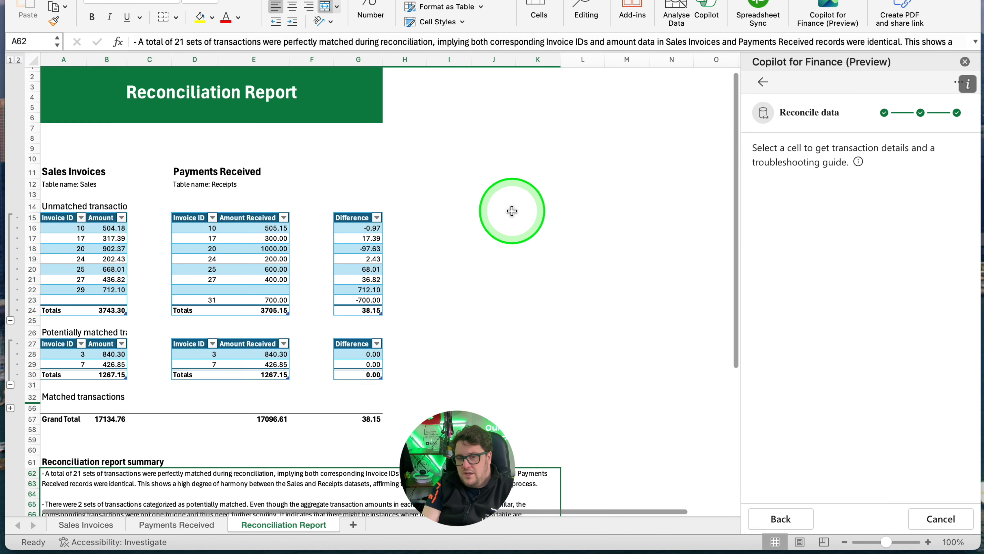
click(64, 289)
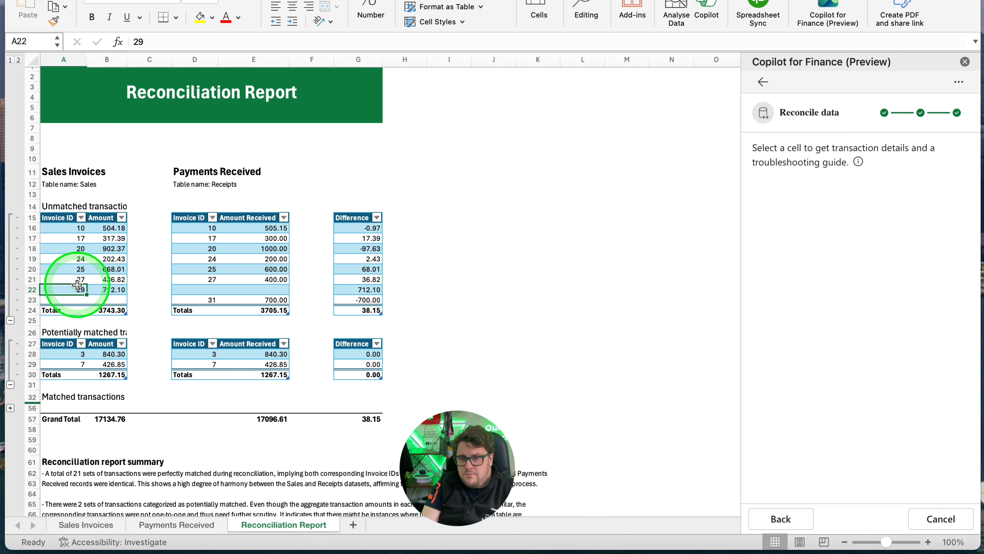
click(78, 290)
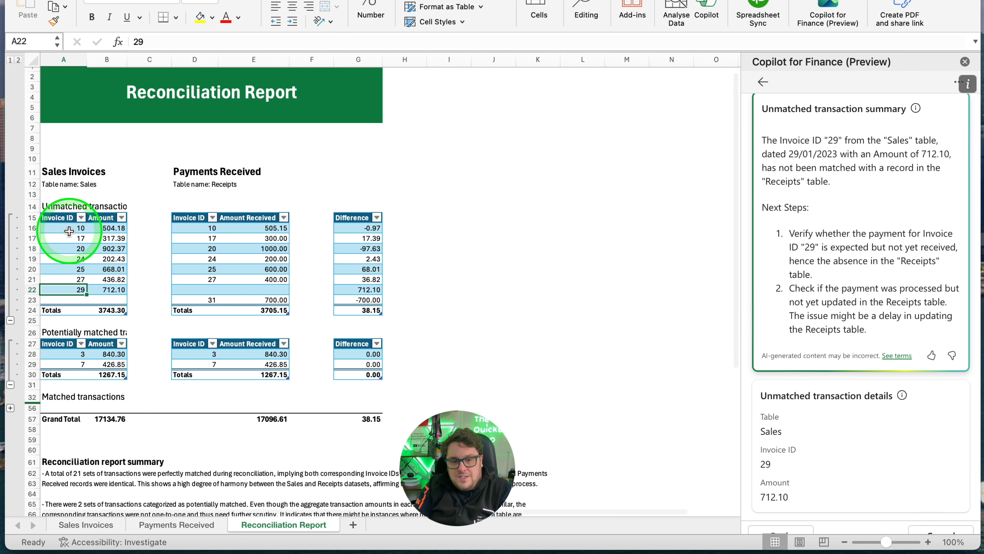
- Show Copilot's troubleshooting notes for invoice 10's 0.97 difference and read through the next steps
click(64, 227)
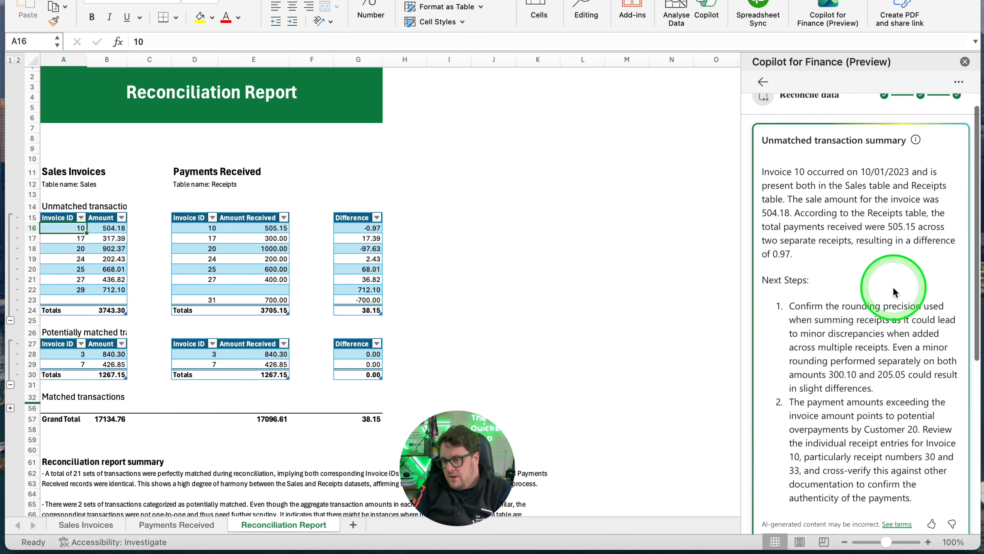
scroll(down, 3)
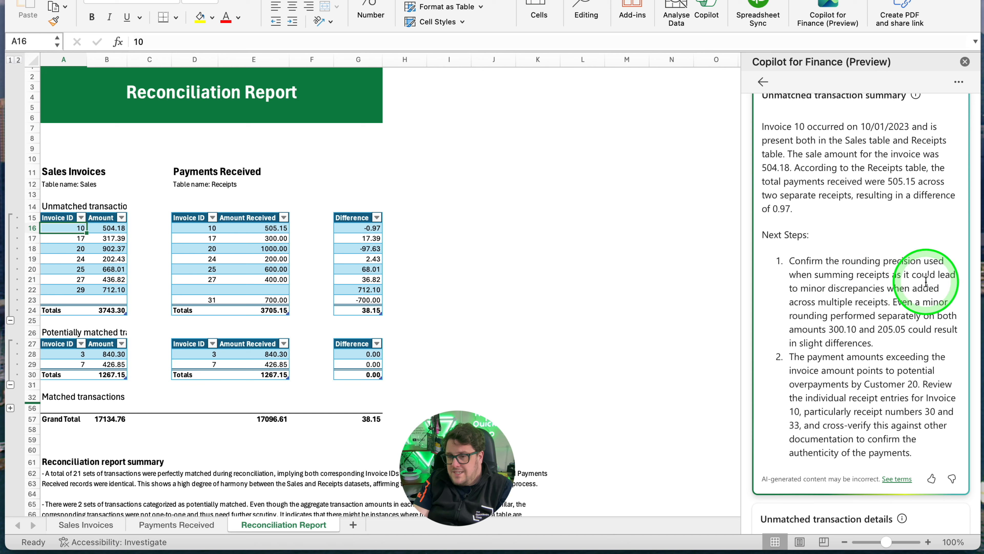
mouse_move(873, 300)
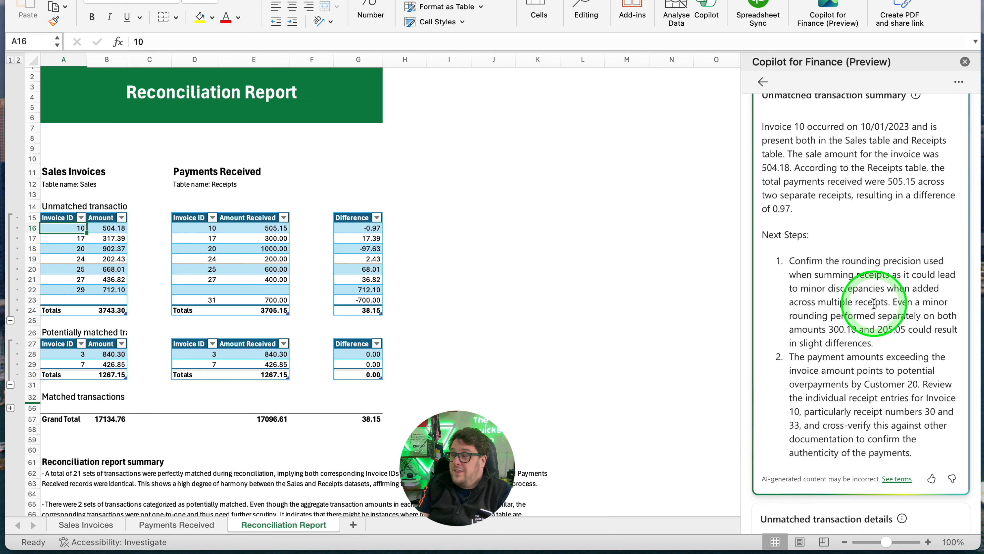
scroll(down, 3)
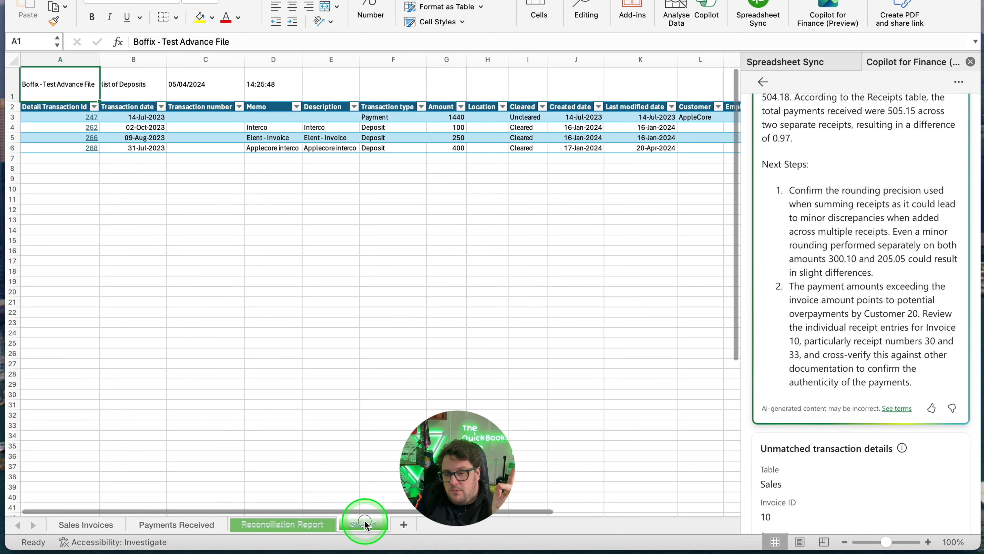
- From Sheet1, set Worksheet 1 to Reconciliation Report and Worksheet 2 to Sheet1 and proceed to column matching
click(403, 524)
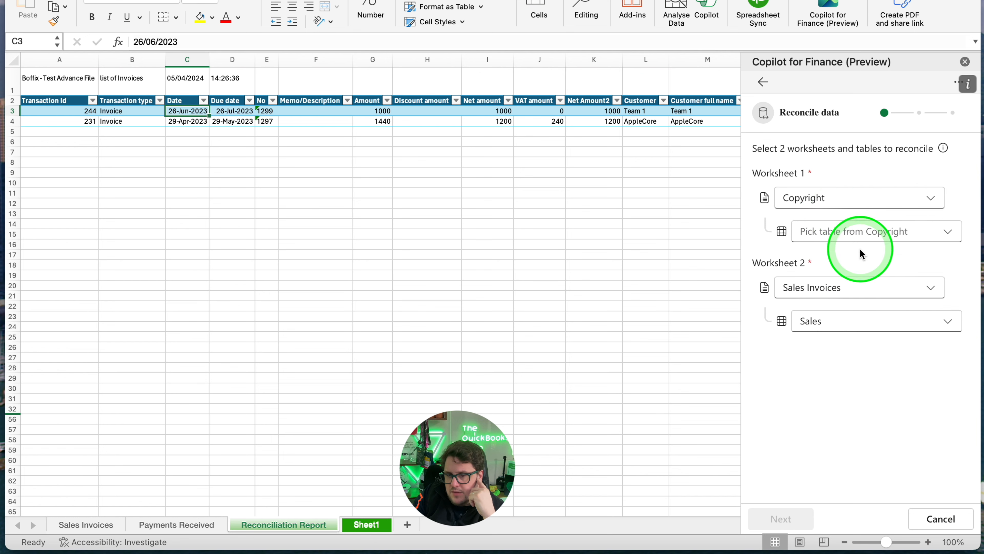
click(859, 197)
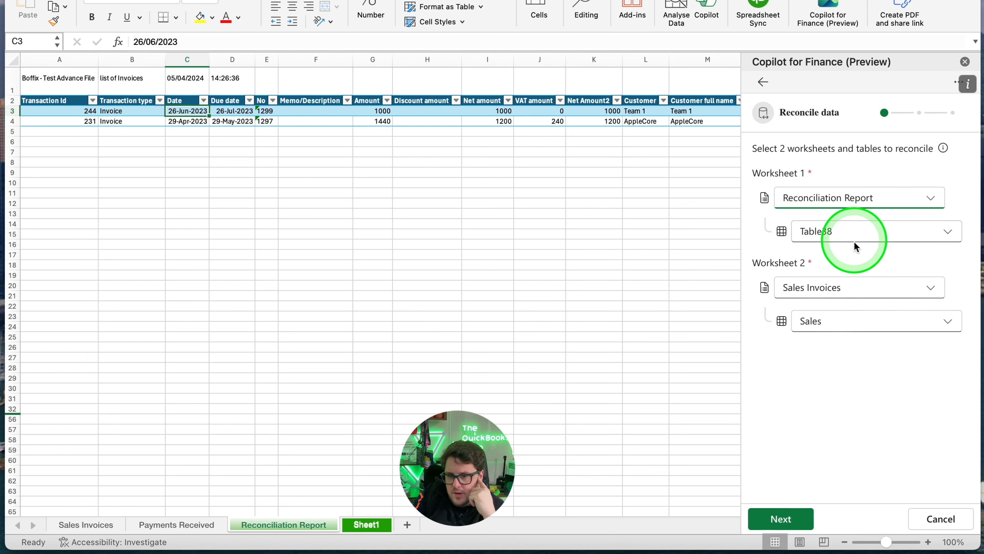
click(858, 287)
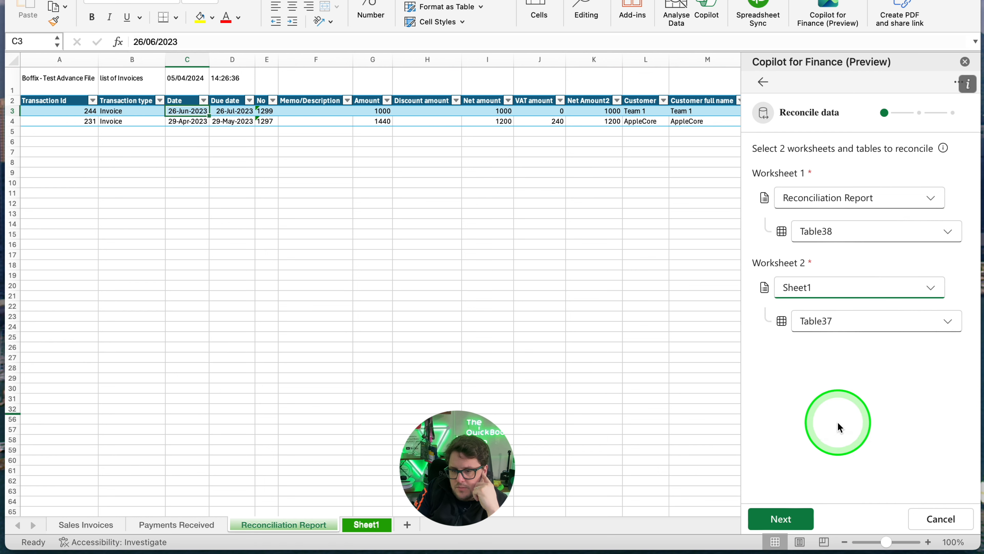
click(780, 518)
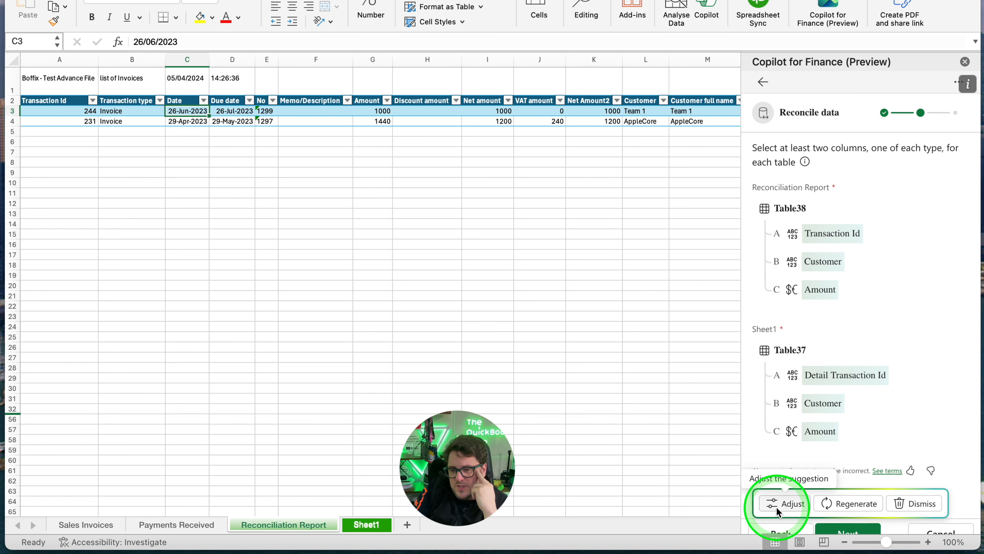
- Adjust the mapping to drop the Transaction Id pair and run the reconciliation on Customer and Amount
click(782, 503)
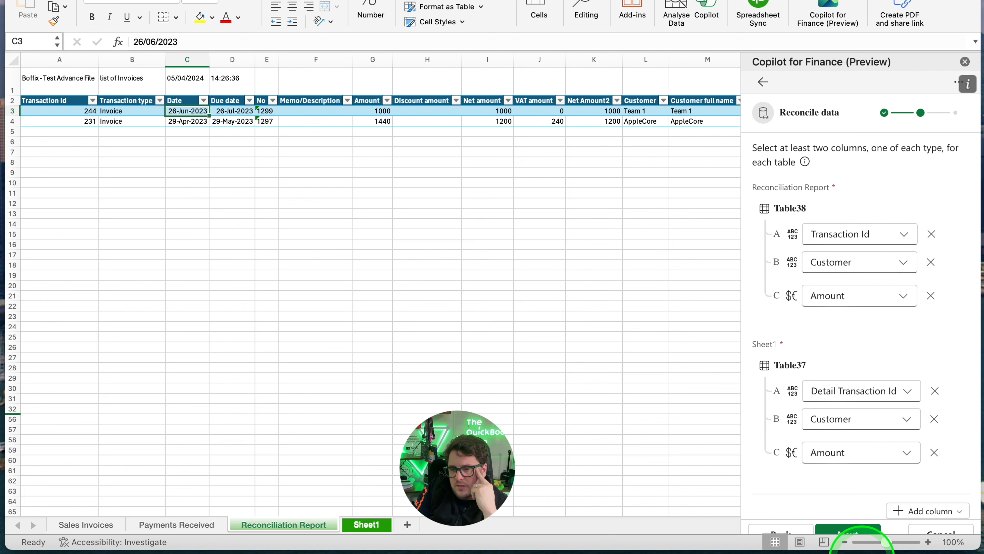
click(931, 233)
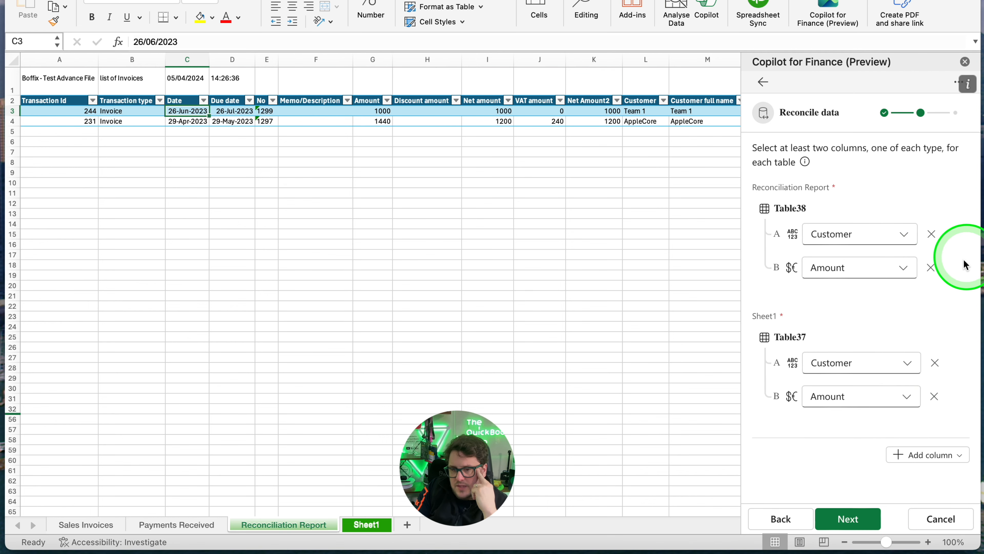
click(848, 518)
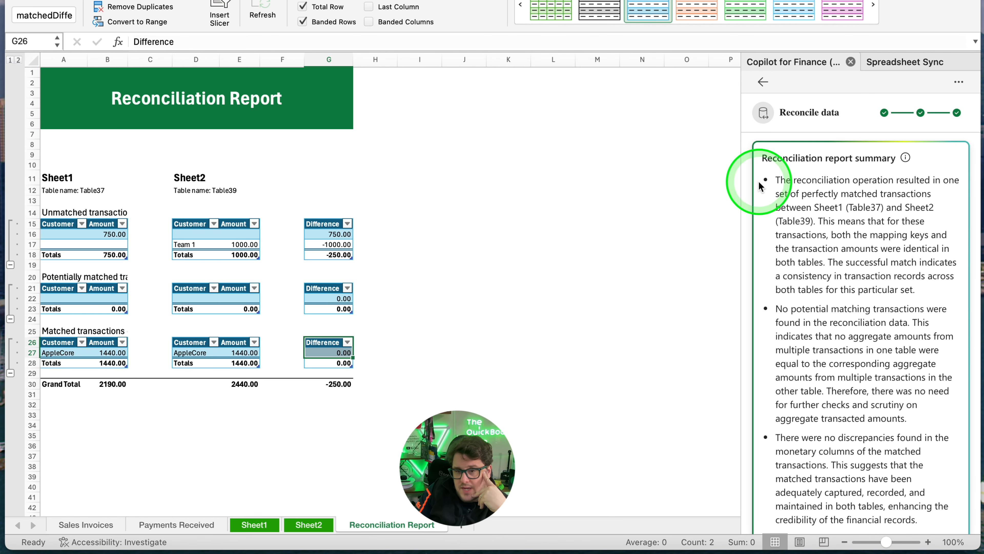
- Include the Copilot summary text beneath the matched, unmatched and potentially matched tables
scroll(down, 3)
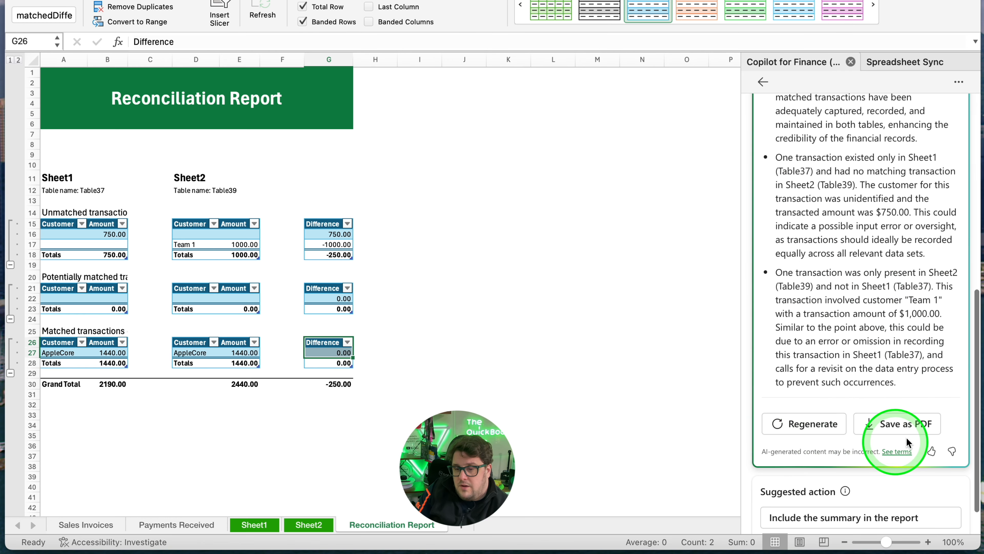
scroll(down, 3)
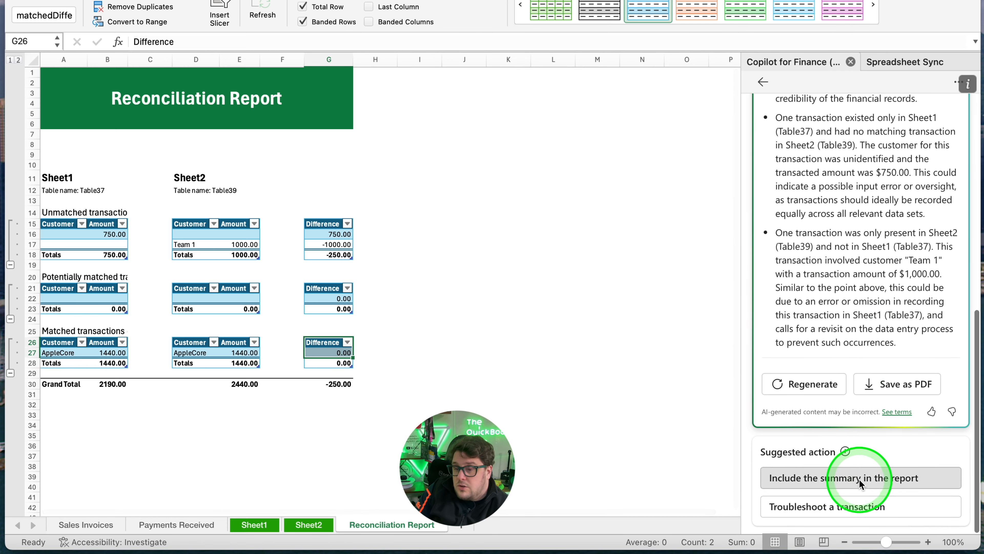
click(861, 478)
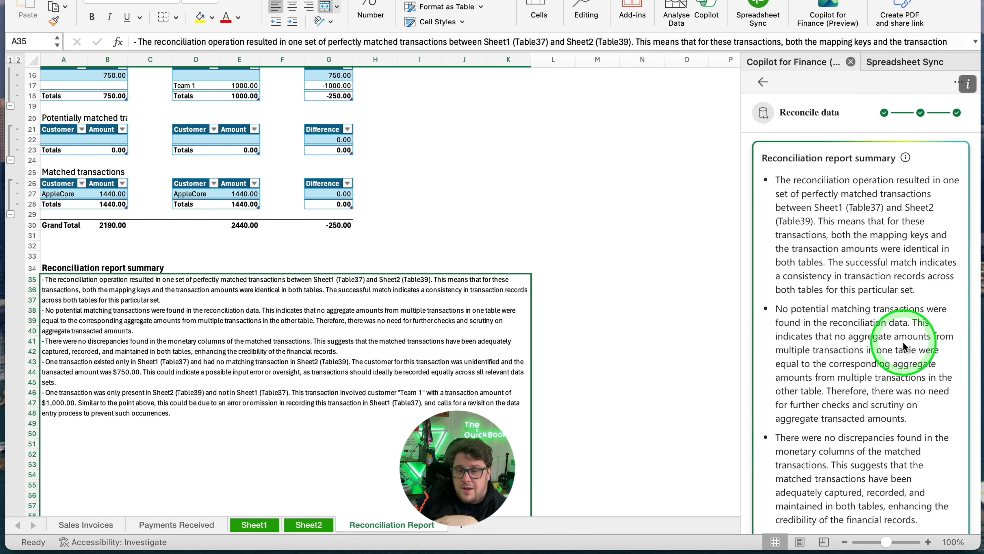
scroll(down, 3)
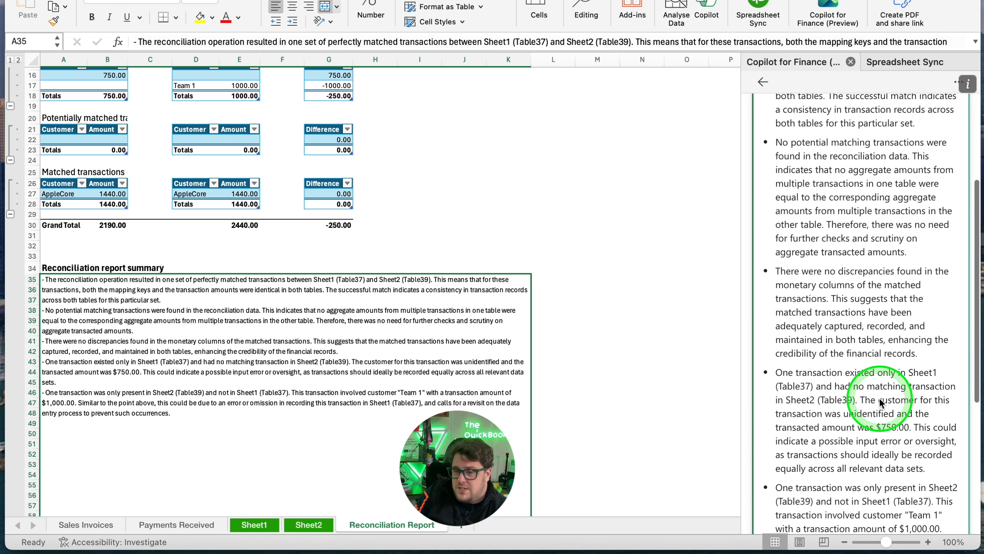
scroll(down, 3)
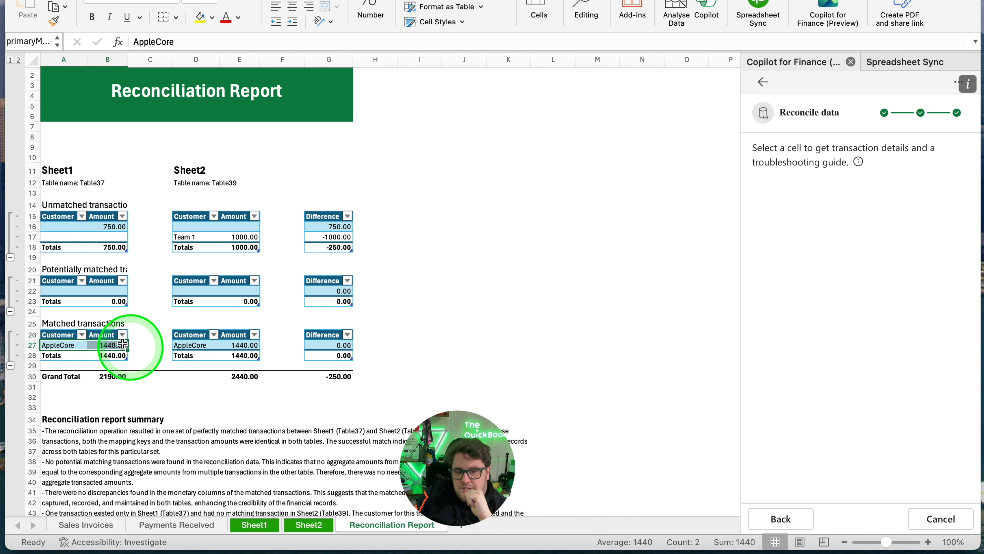
- Show Copilot's unmatched-transaction summary and next steps for the Team 1 record of 1000
click(196, 237)
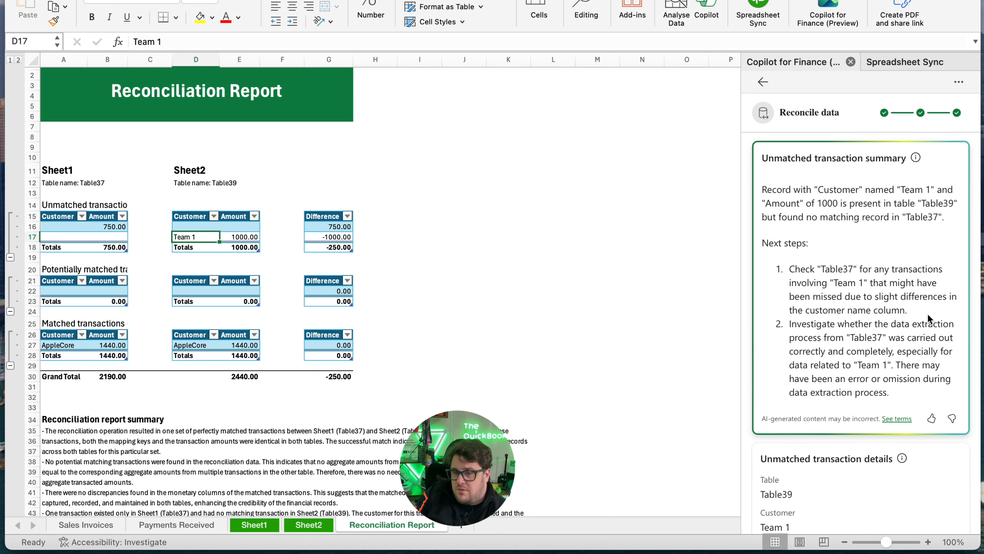
click(928, 316)
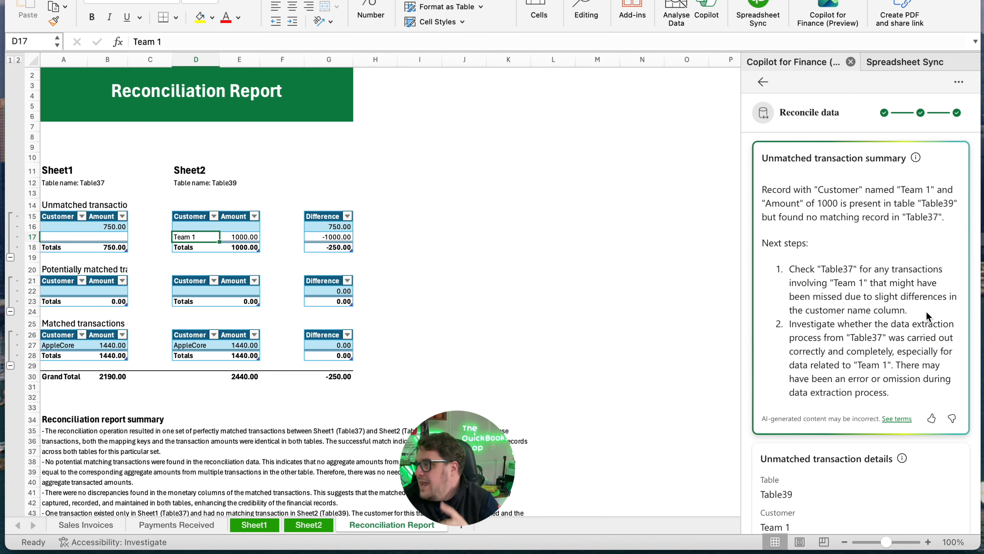
click(332, 360)
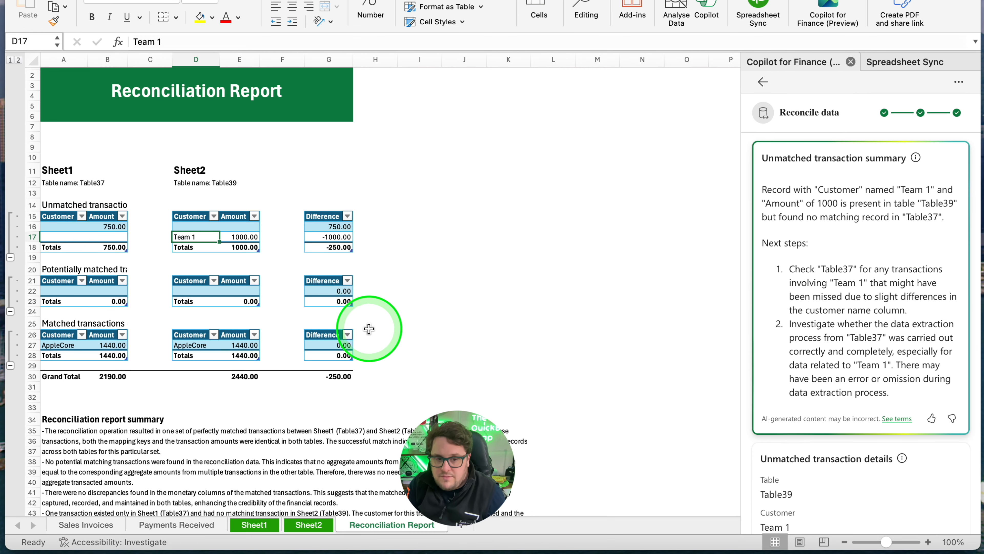
mouse_move(175, 270)
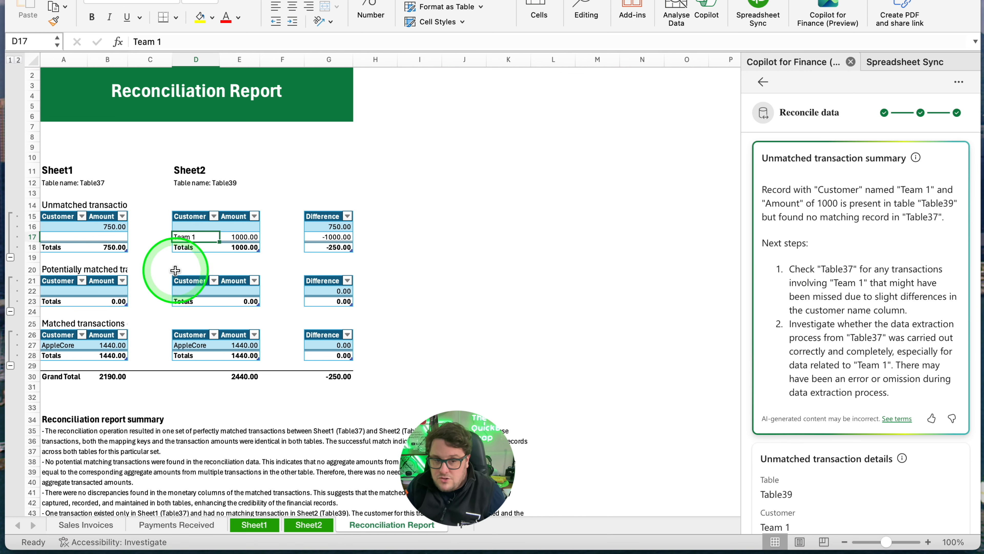